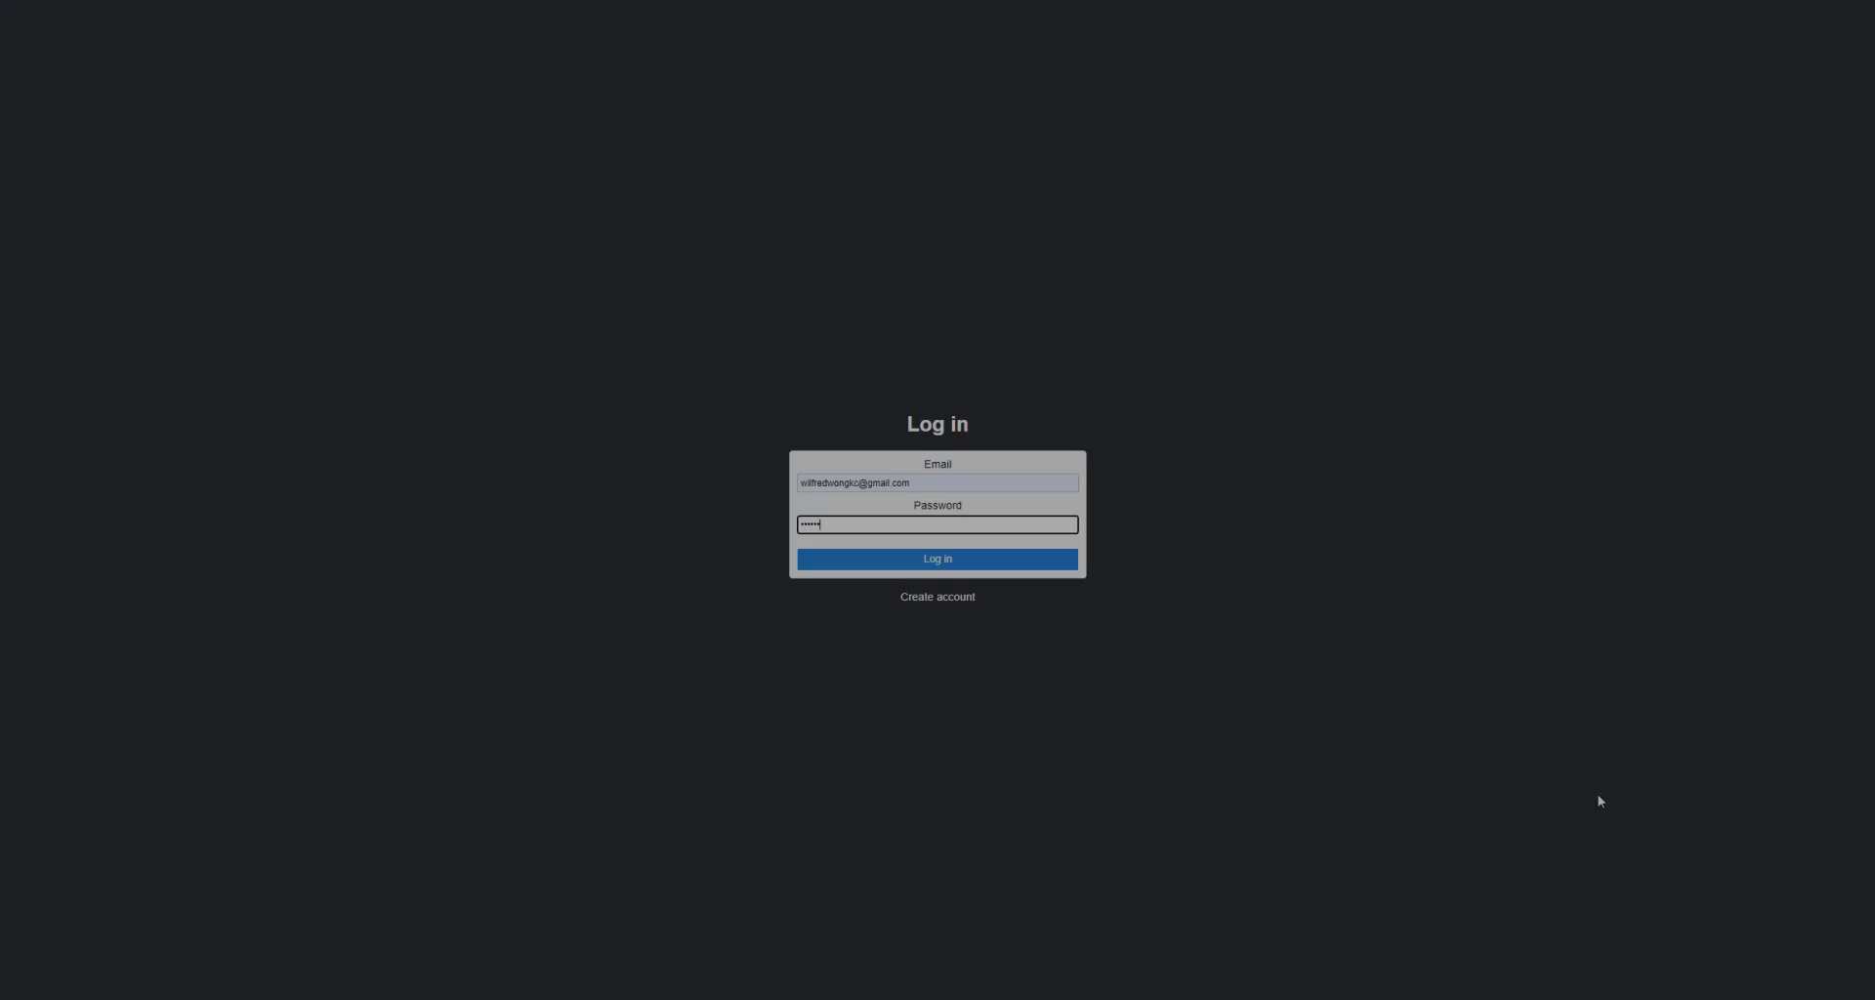
Log in to the IOT BOT dashboard and go to the Charts page
{"action": "left_click", "coordinate": [936, 558]}
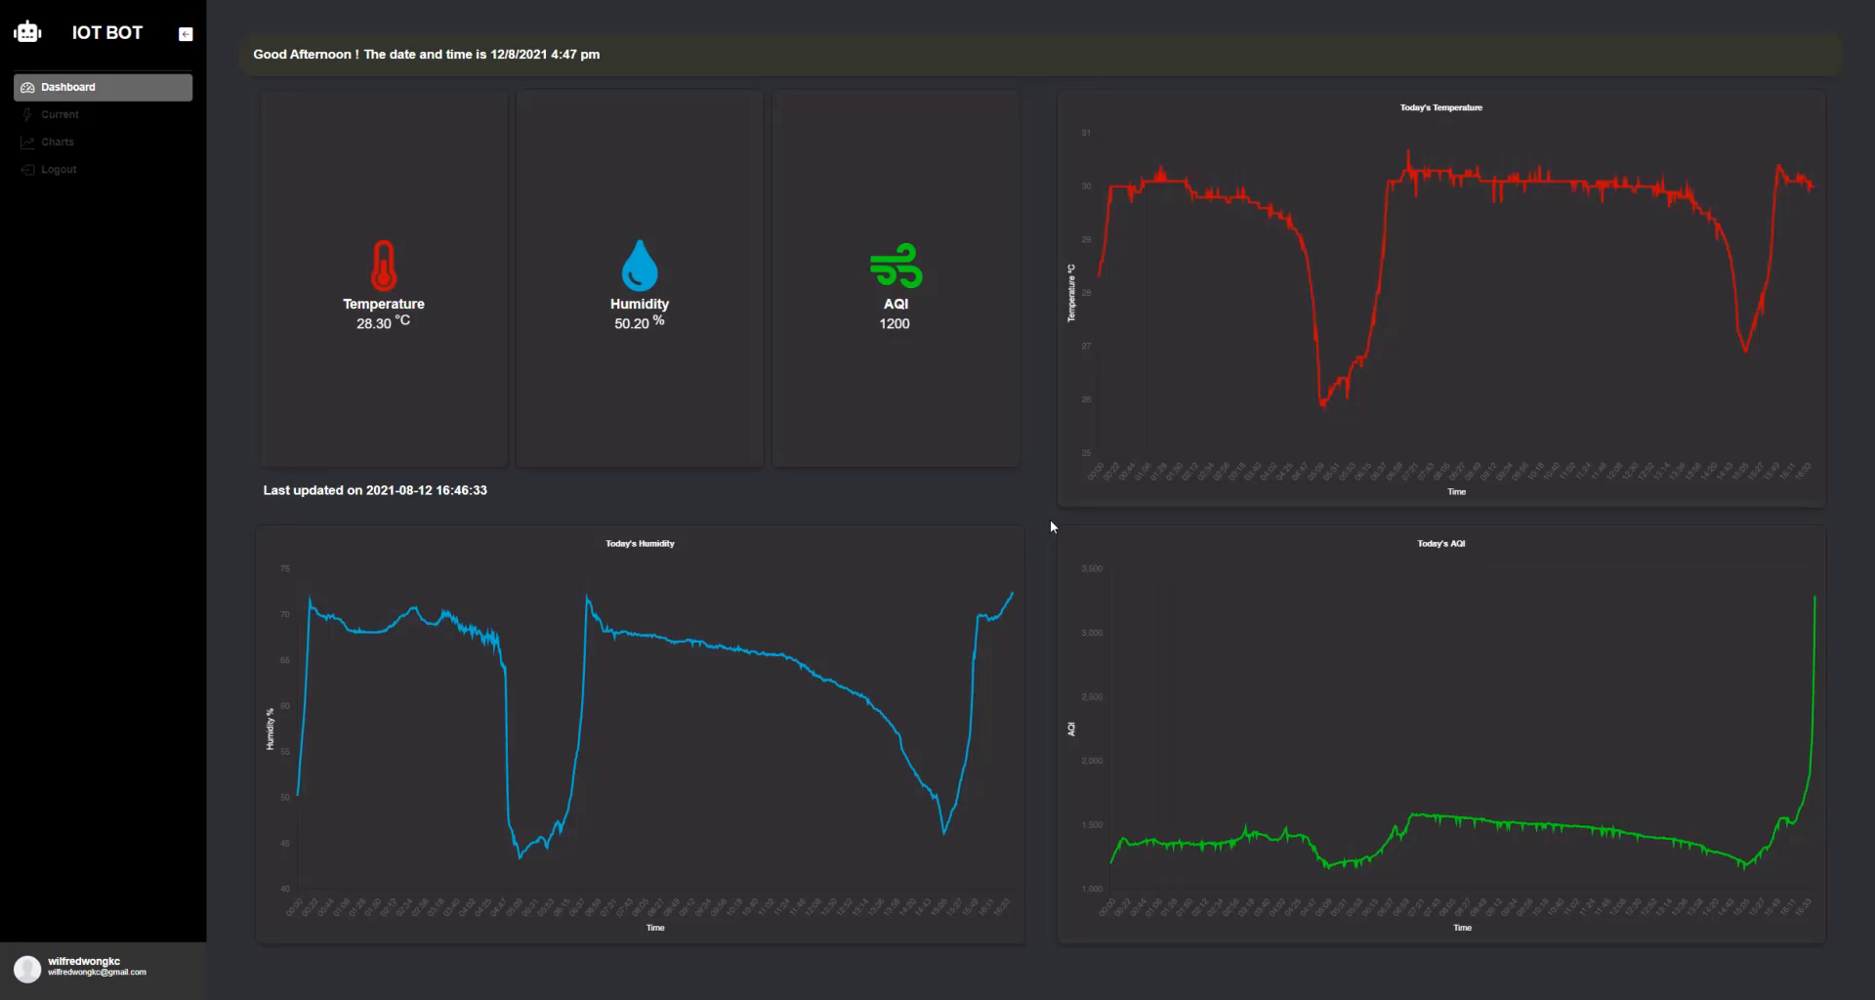
{"action": "left_click", "coordinate": [58, 142]}
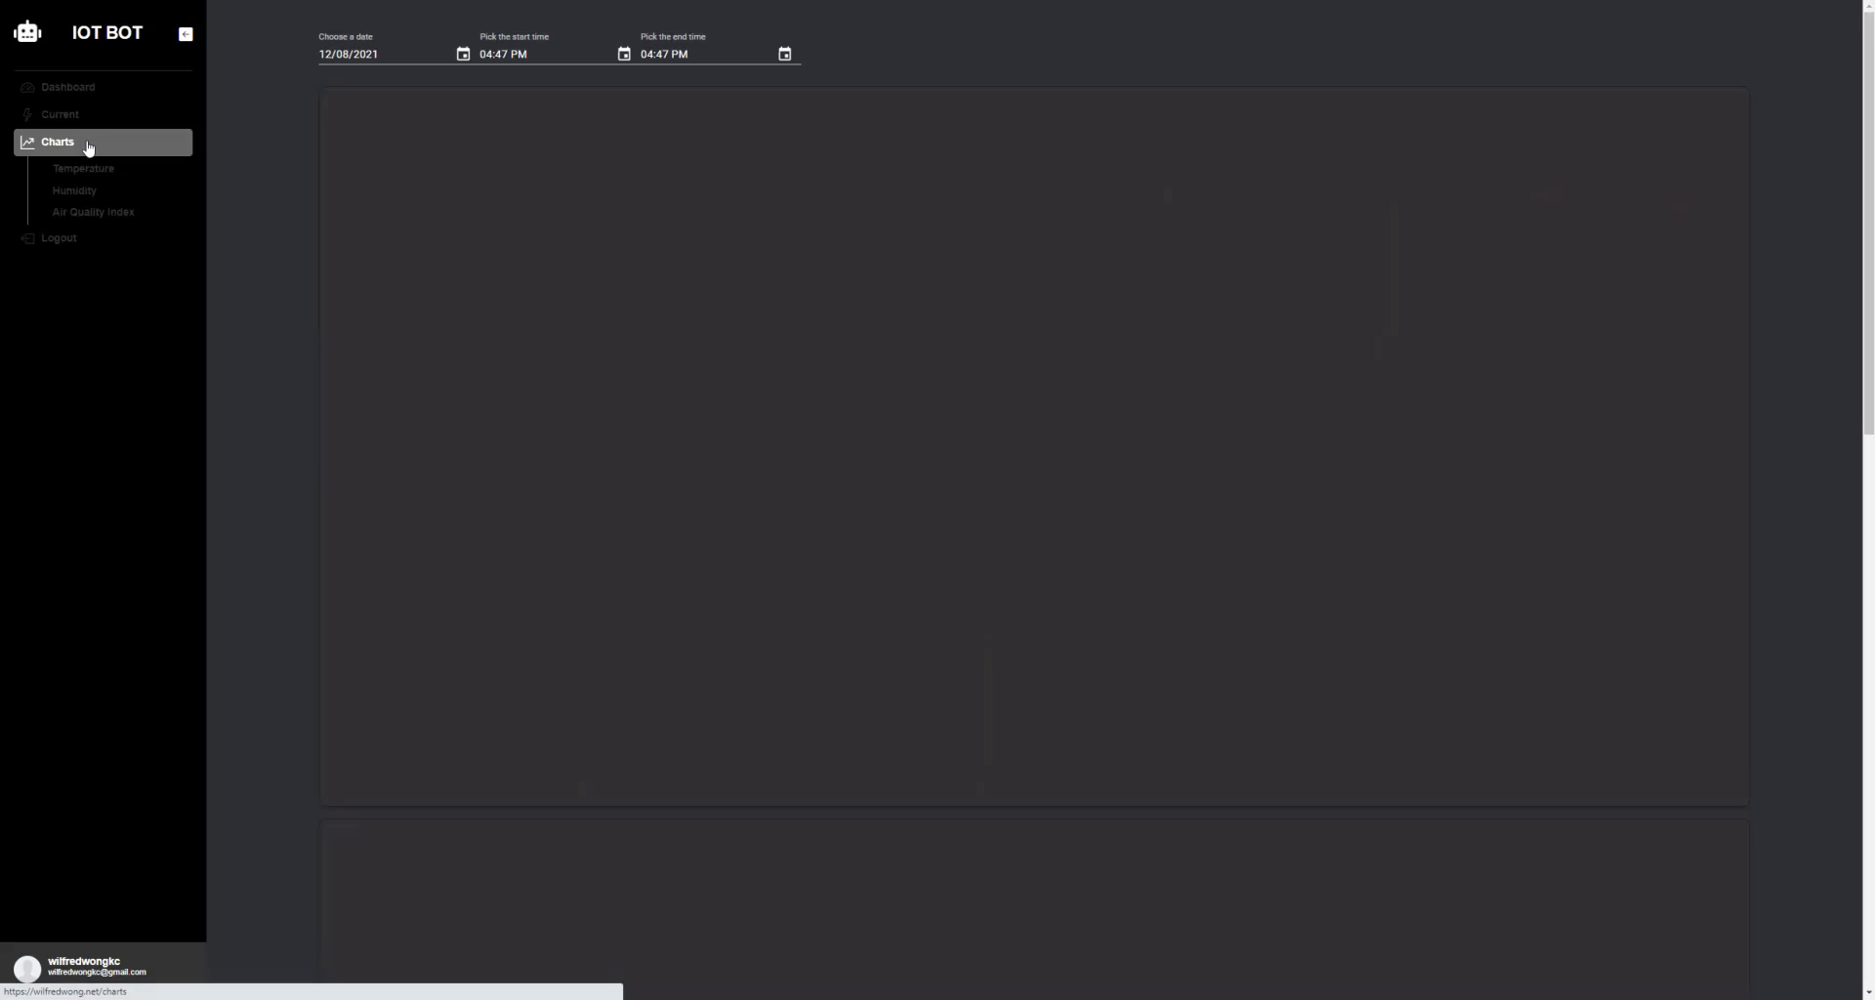
Filter the charts to 6 August 2021 and set the time filter to 10:00 PM
{"action": "left_click", "coordinate": [464, 53]}
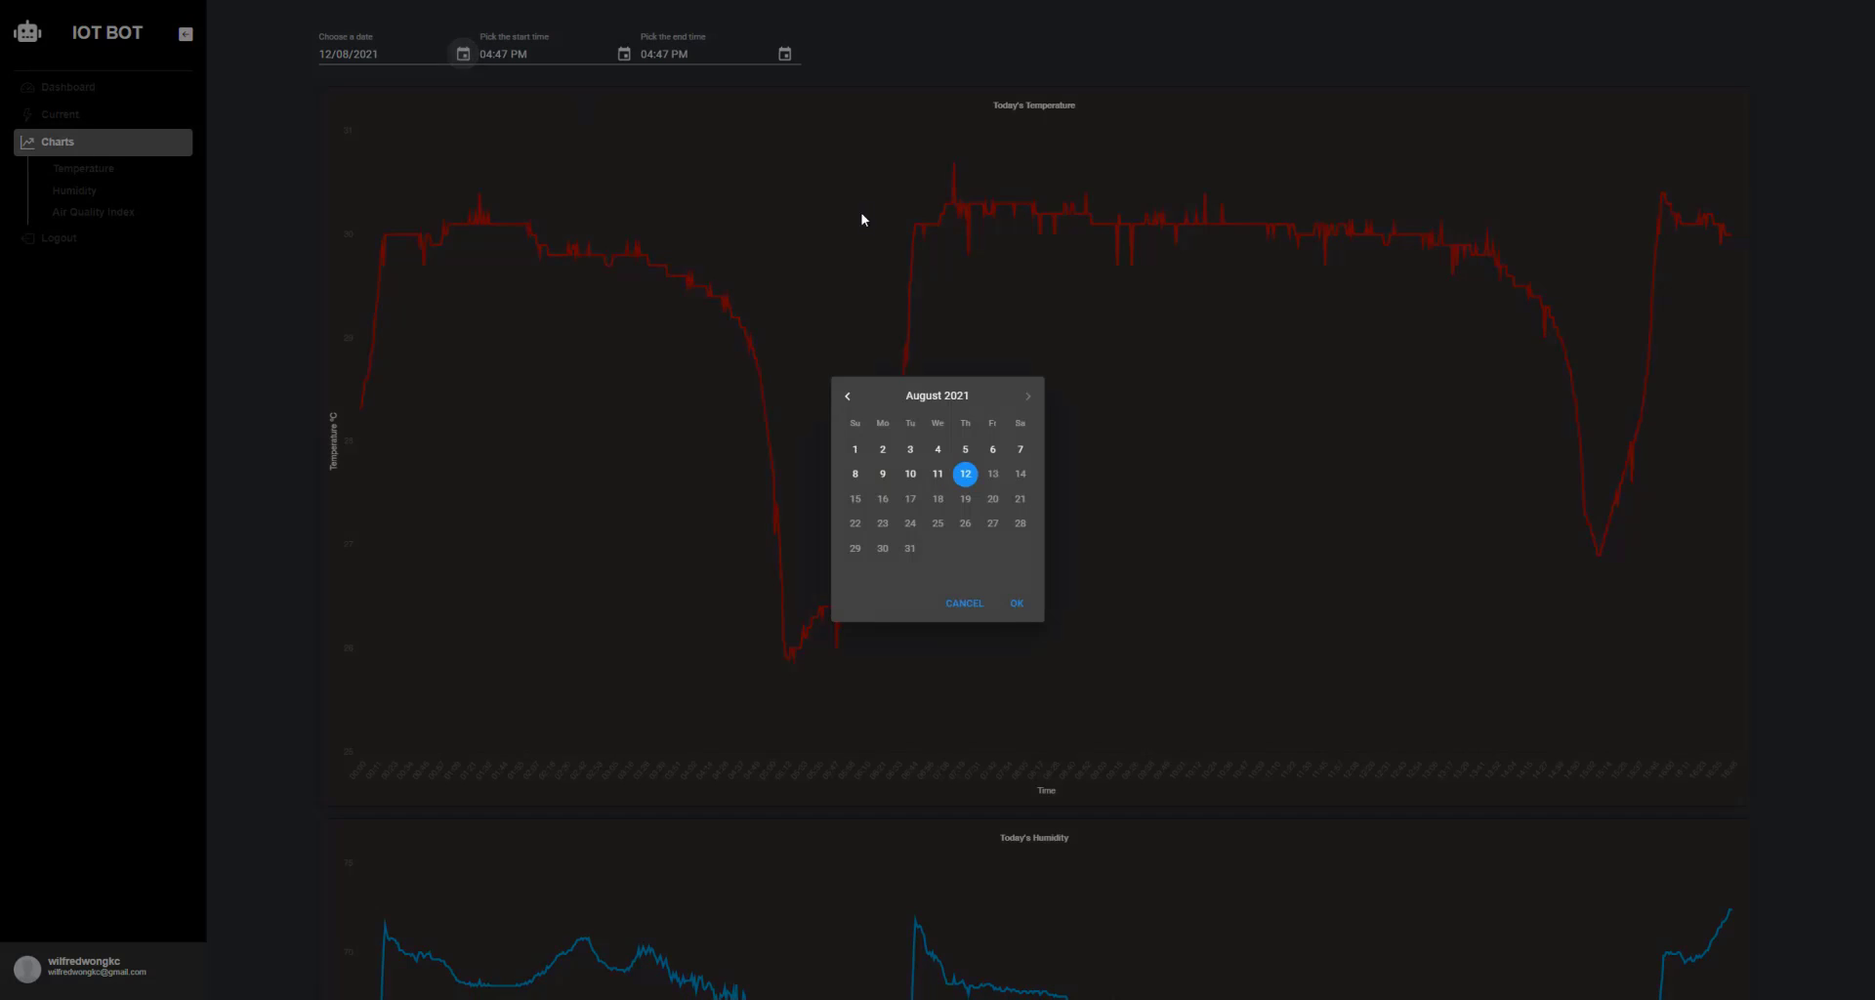
{"action": "left_click", "coordinate": [991, 448]}
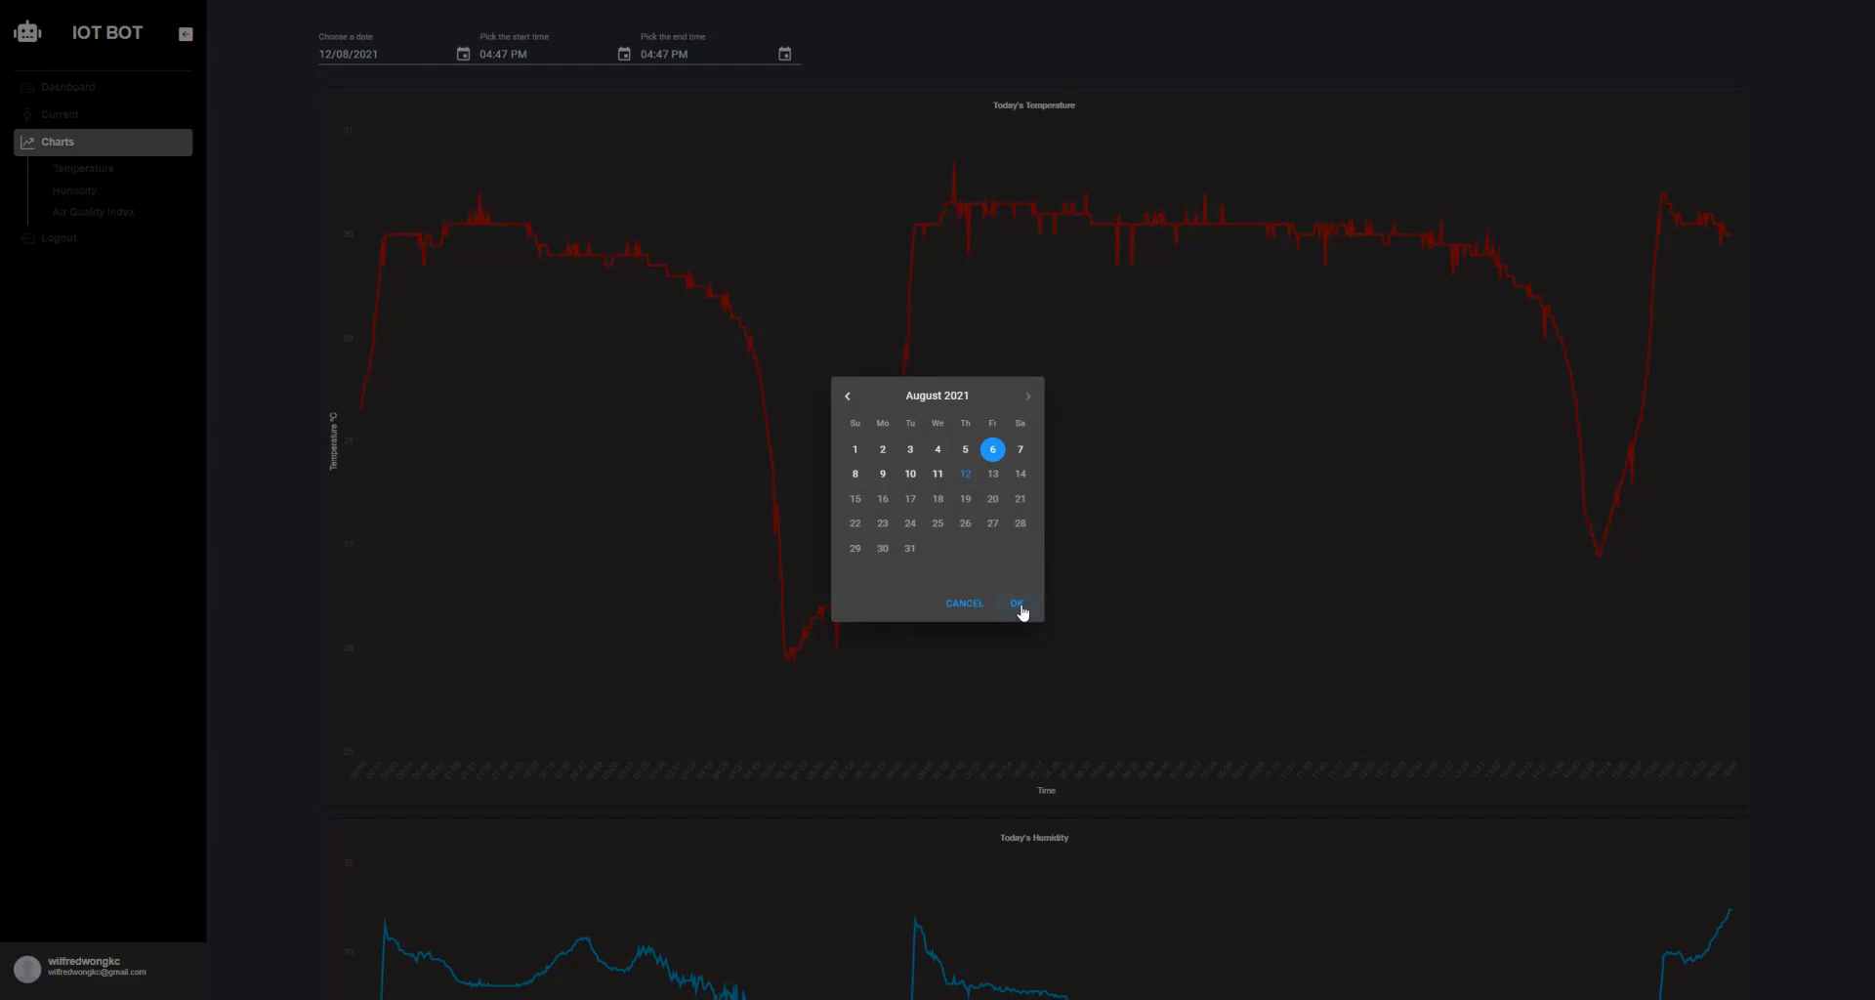
{"action": "left_click", "coordinate": [1016, 603]}
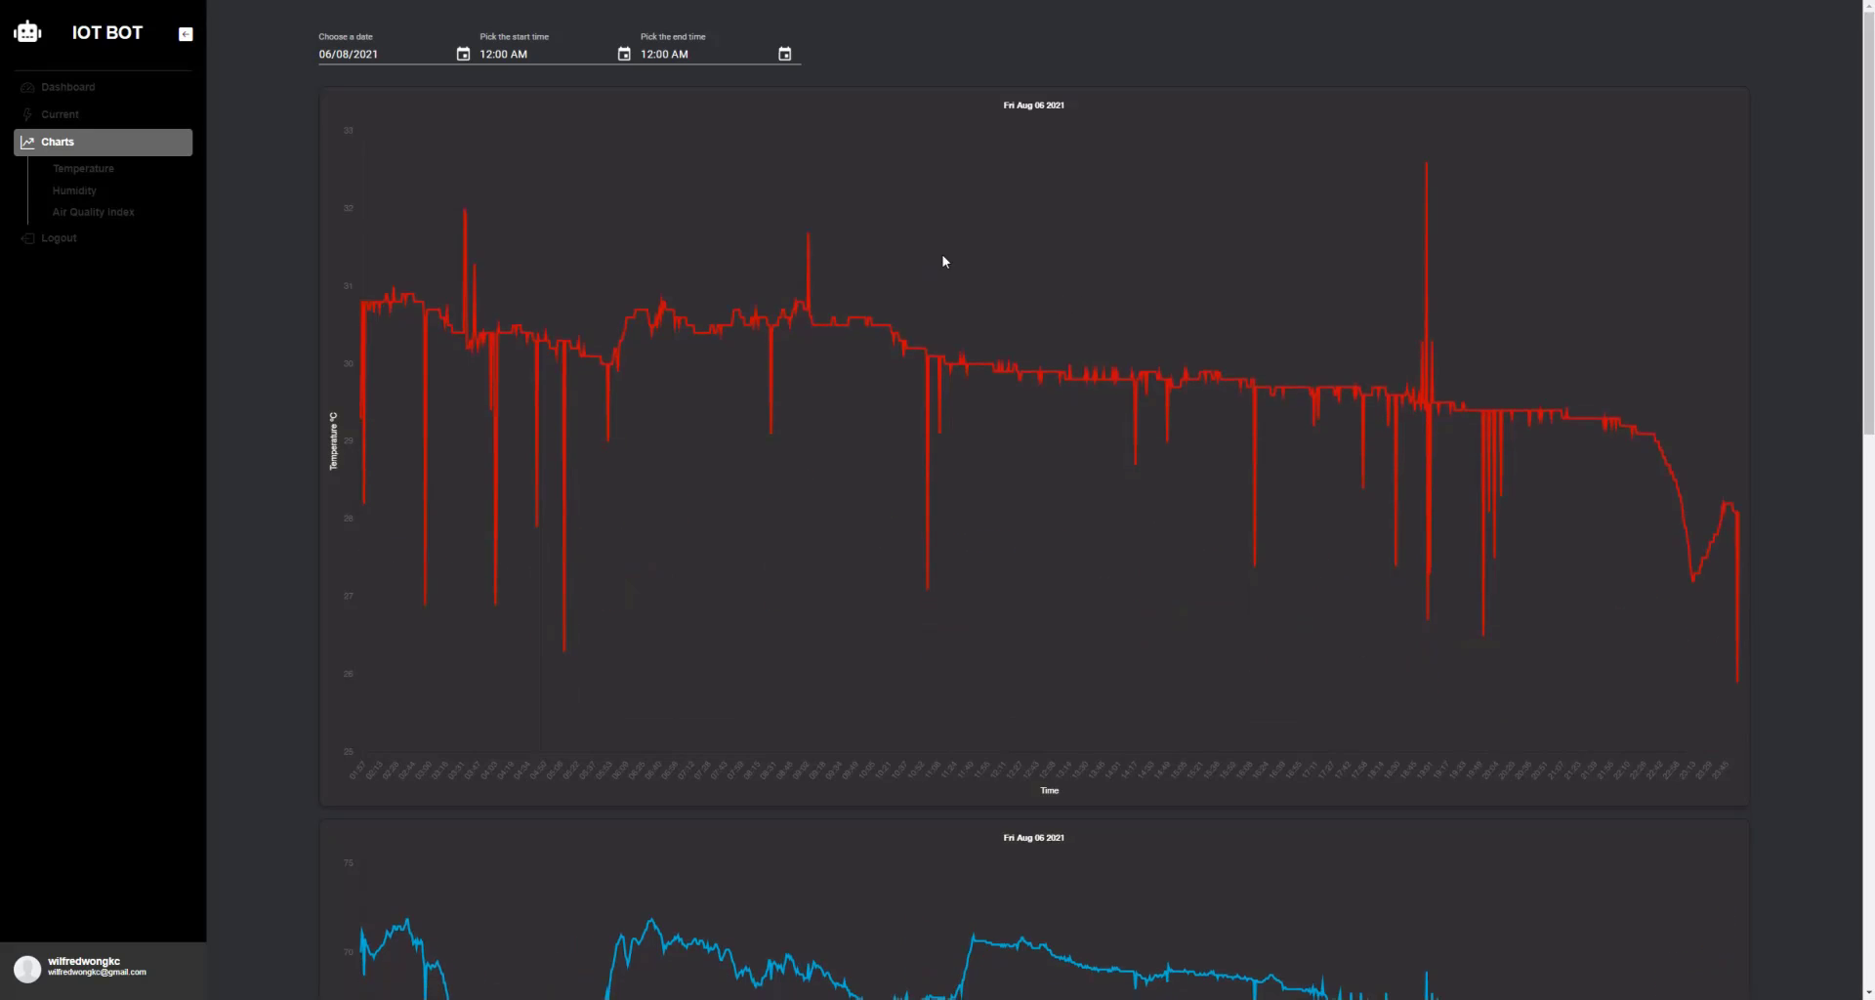
{"action": "left_click", "coordinate": [502, 54]}
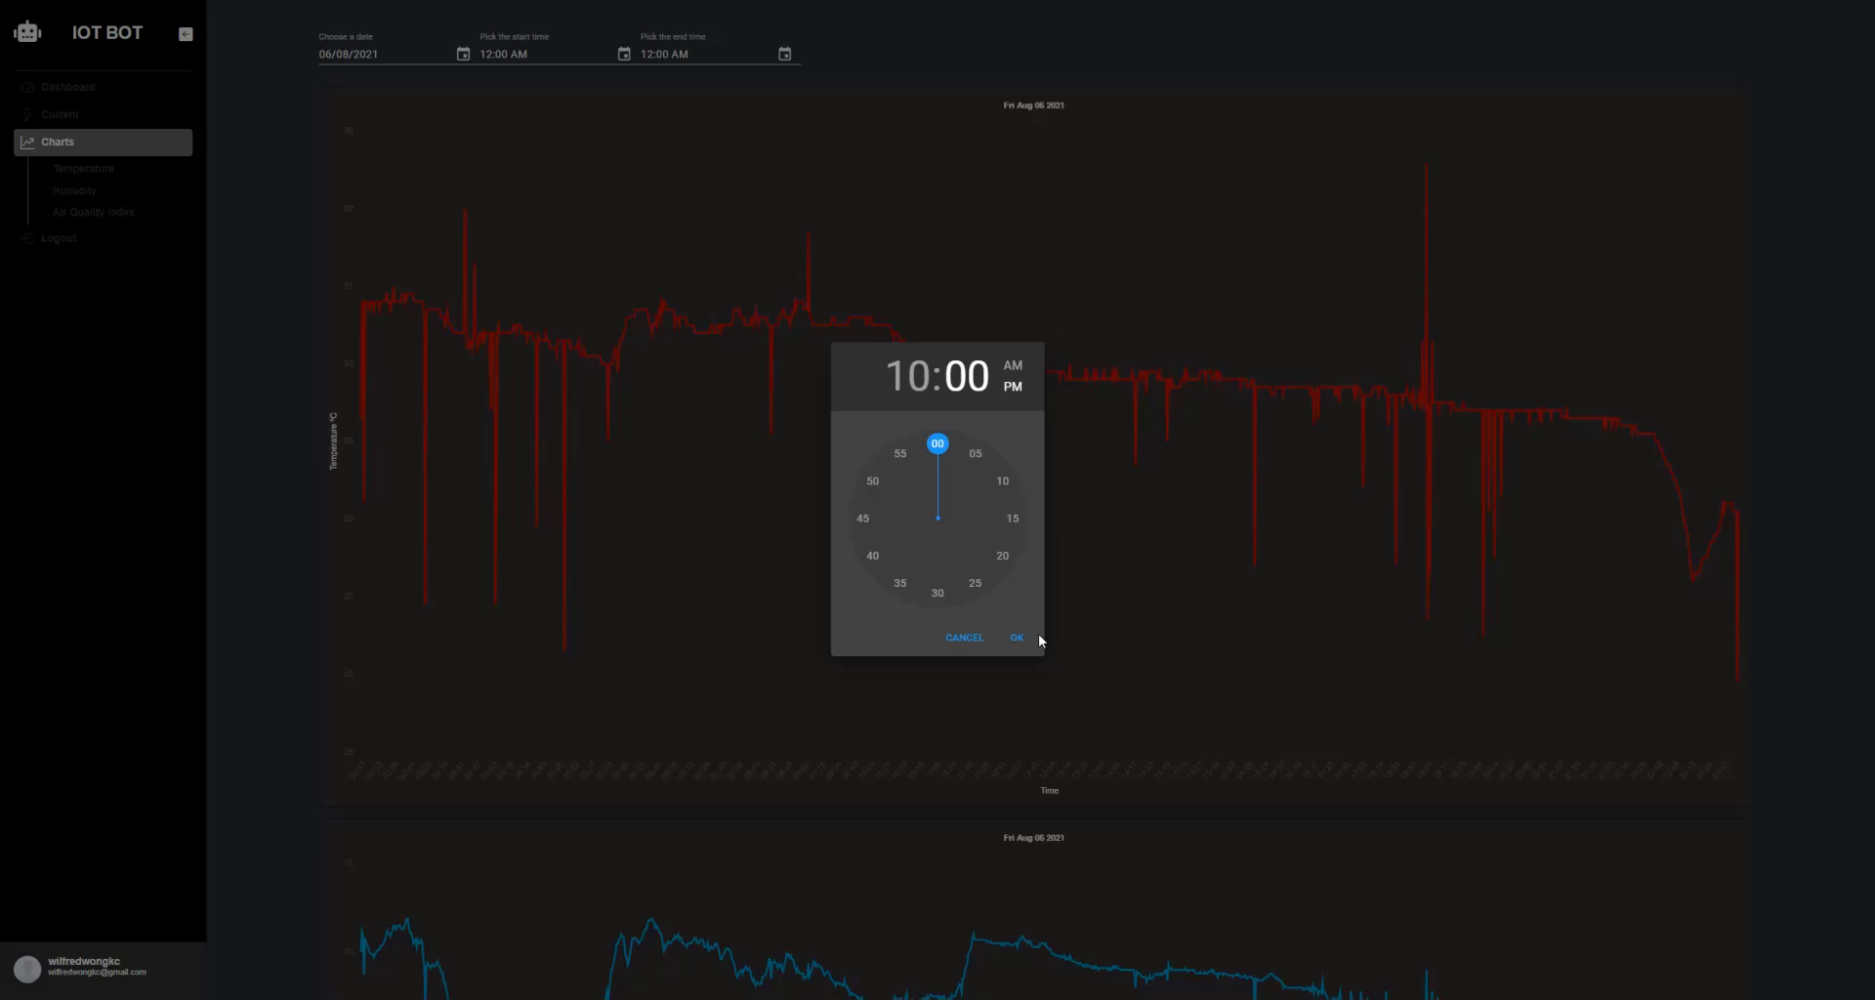
{"action": "left_click", "coordinate": [1017, 636]}
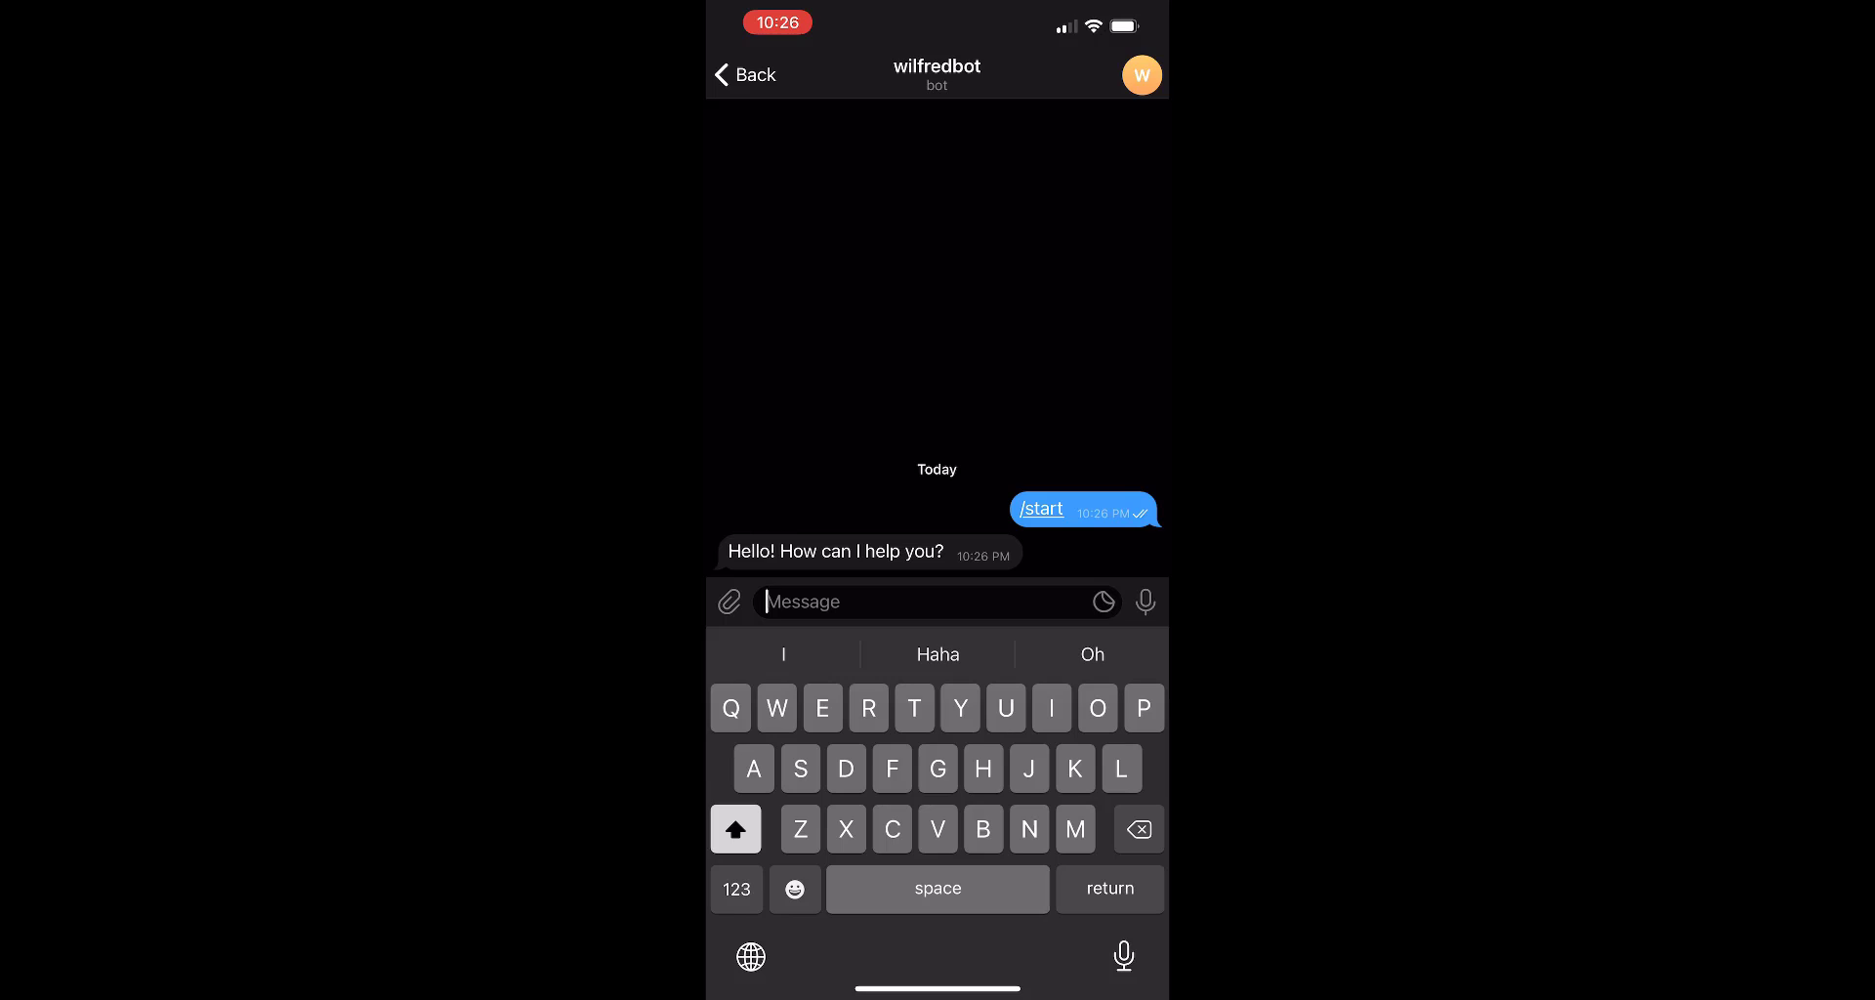
Ask the bot 'What is the current temperature?' and get the 30.30°C reading
{"action": "type", "text": "What is the cu"}
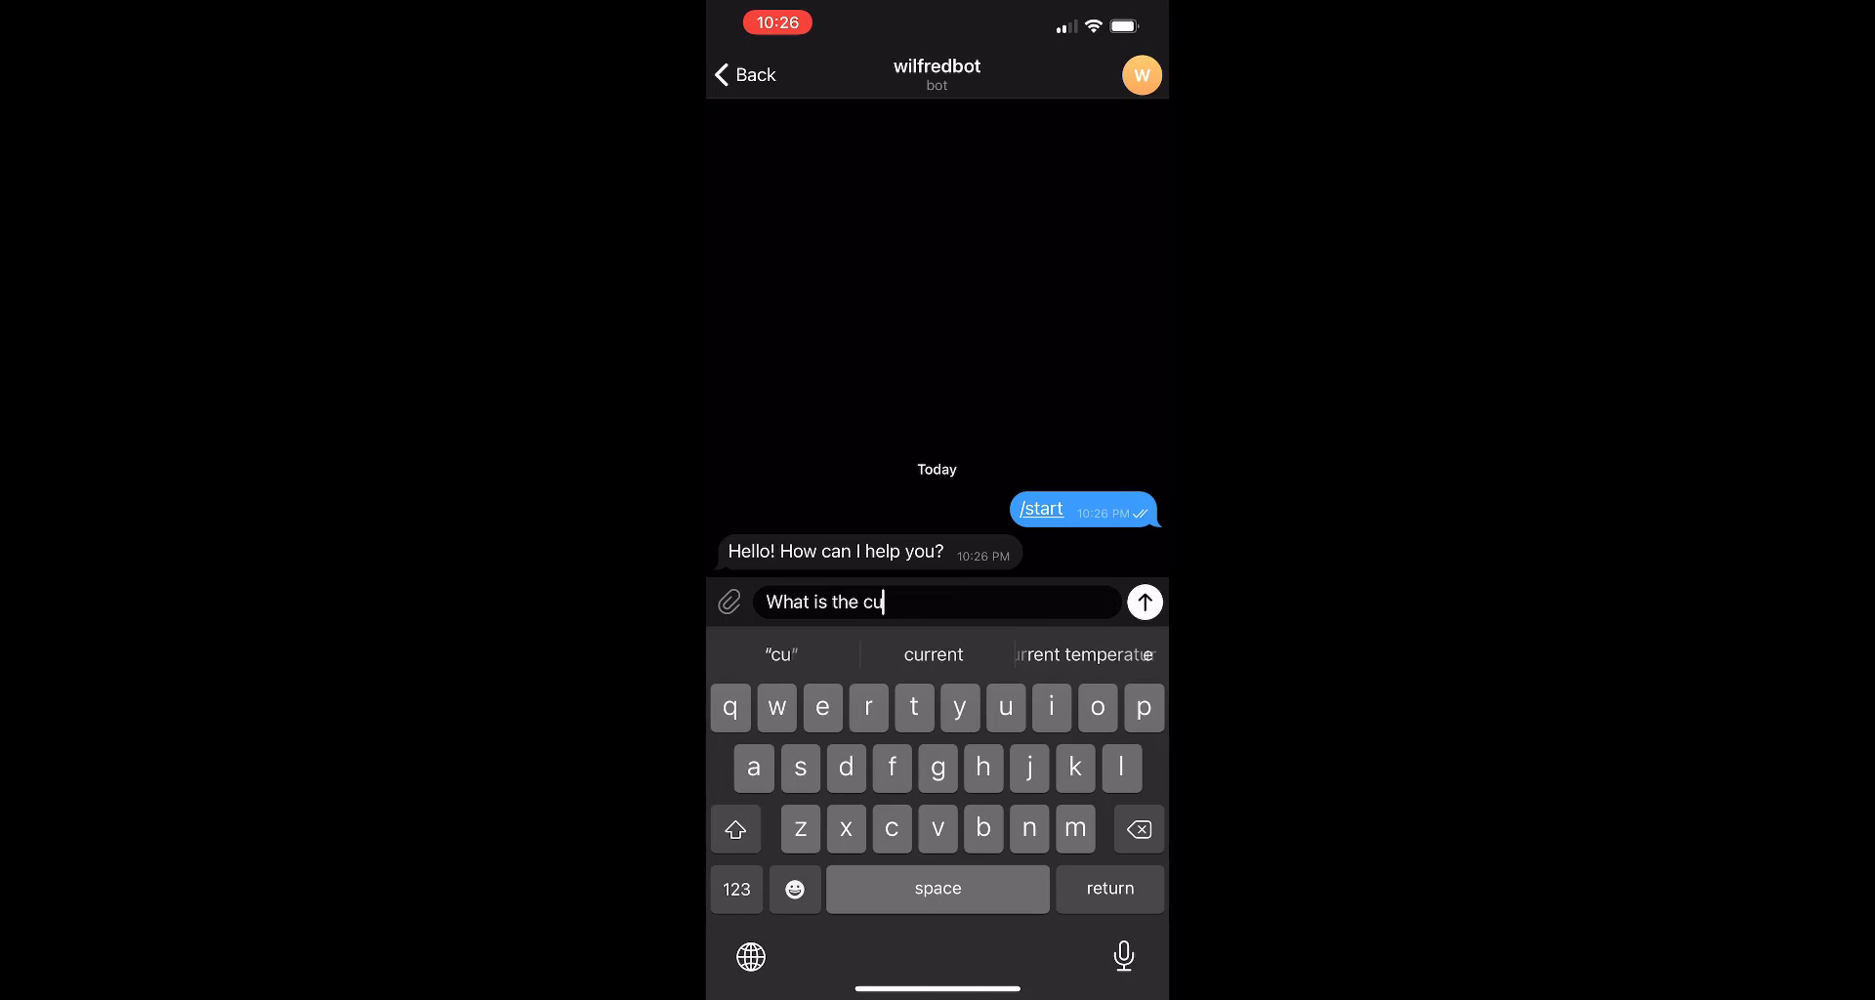
{"action": "type", "text": "rrent temperature?"}
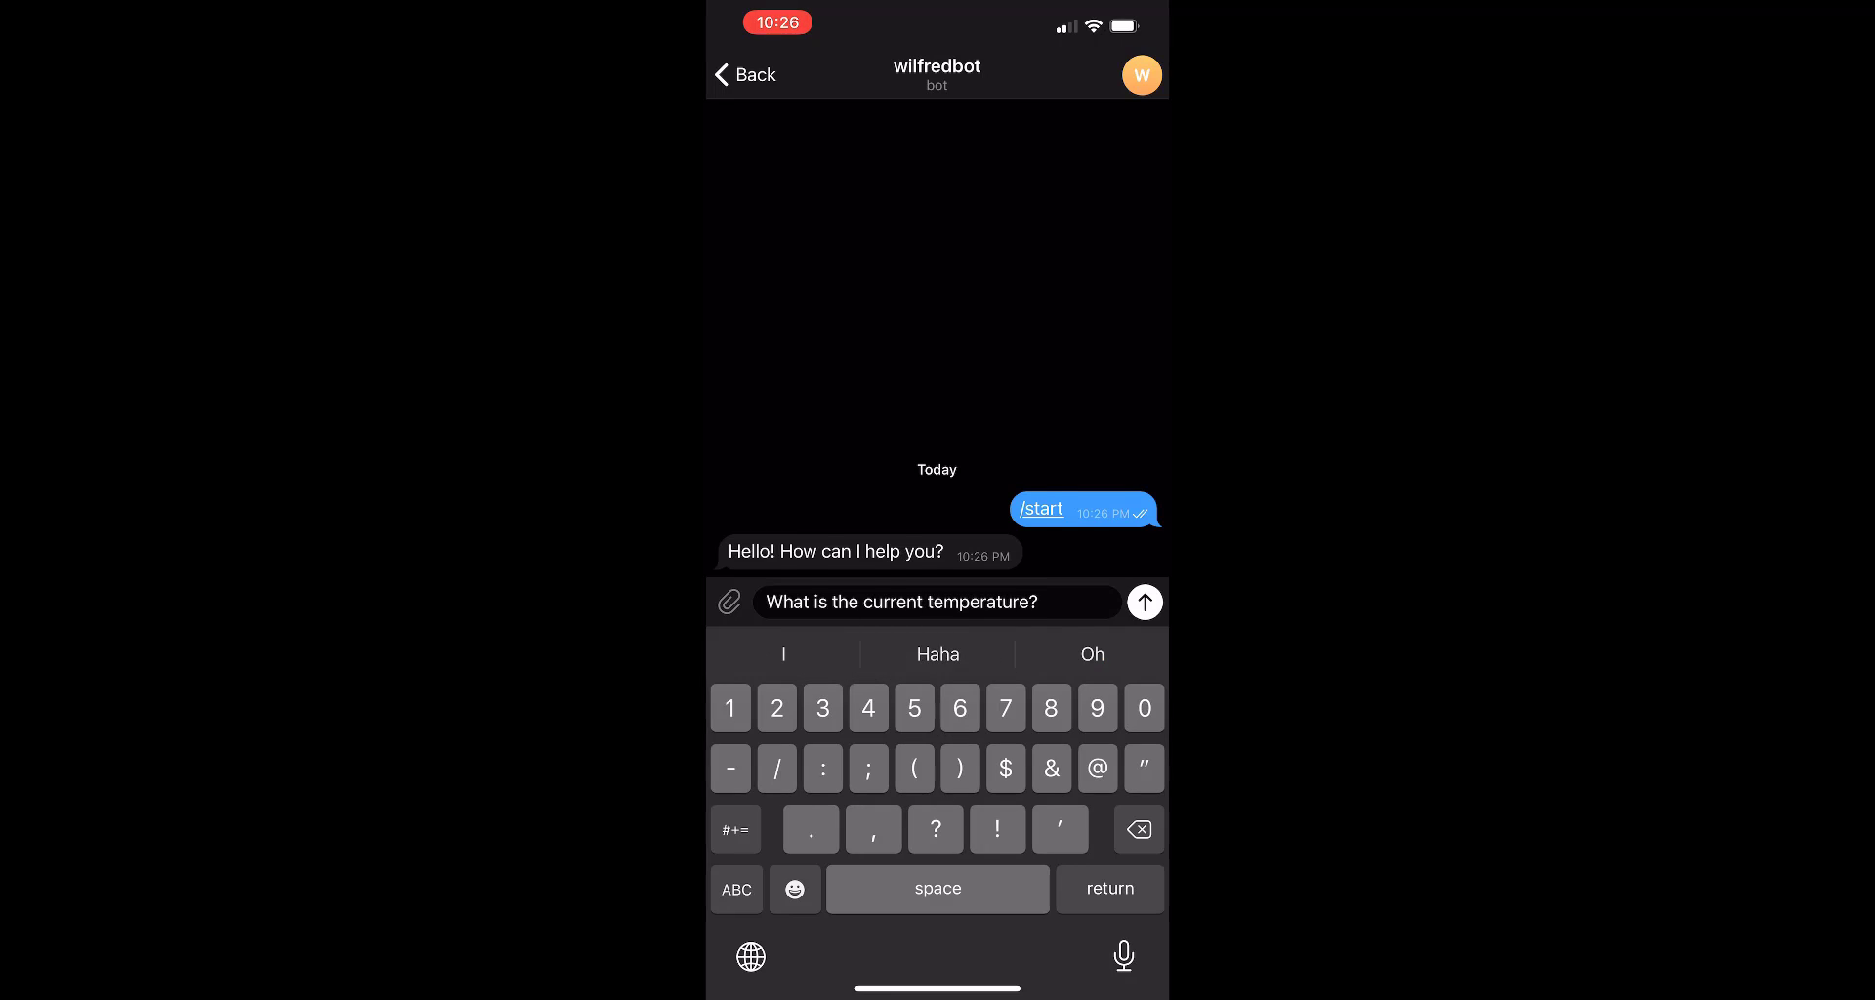
{"action": "left_click", "coordinate": [1143, 601]}
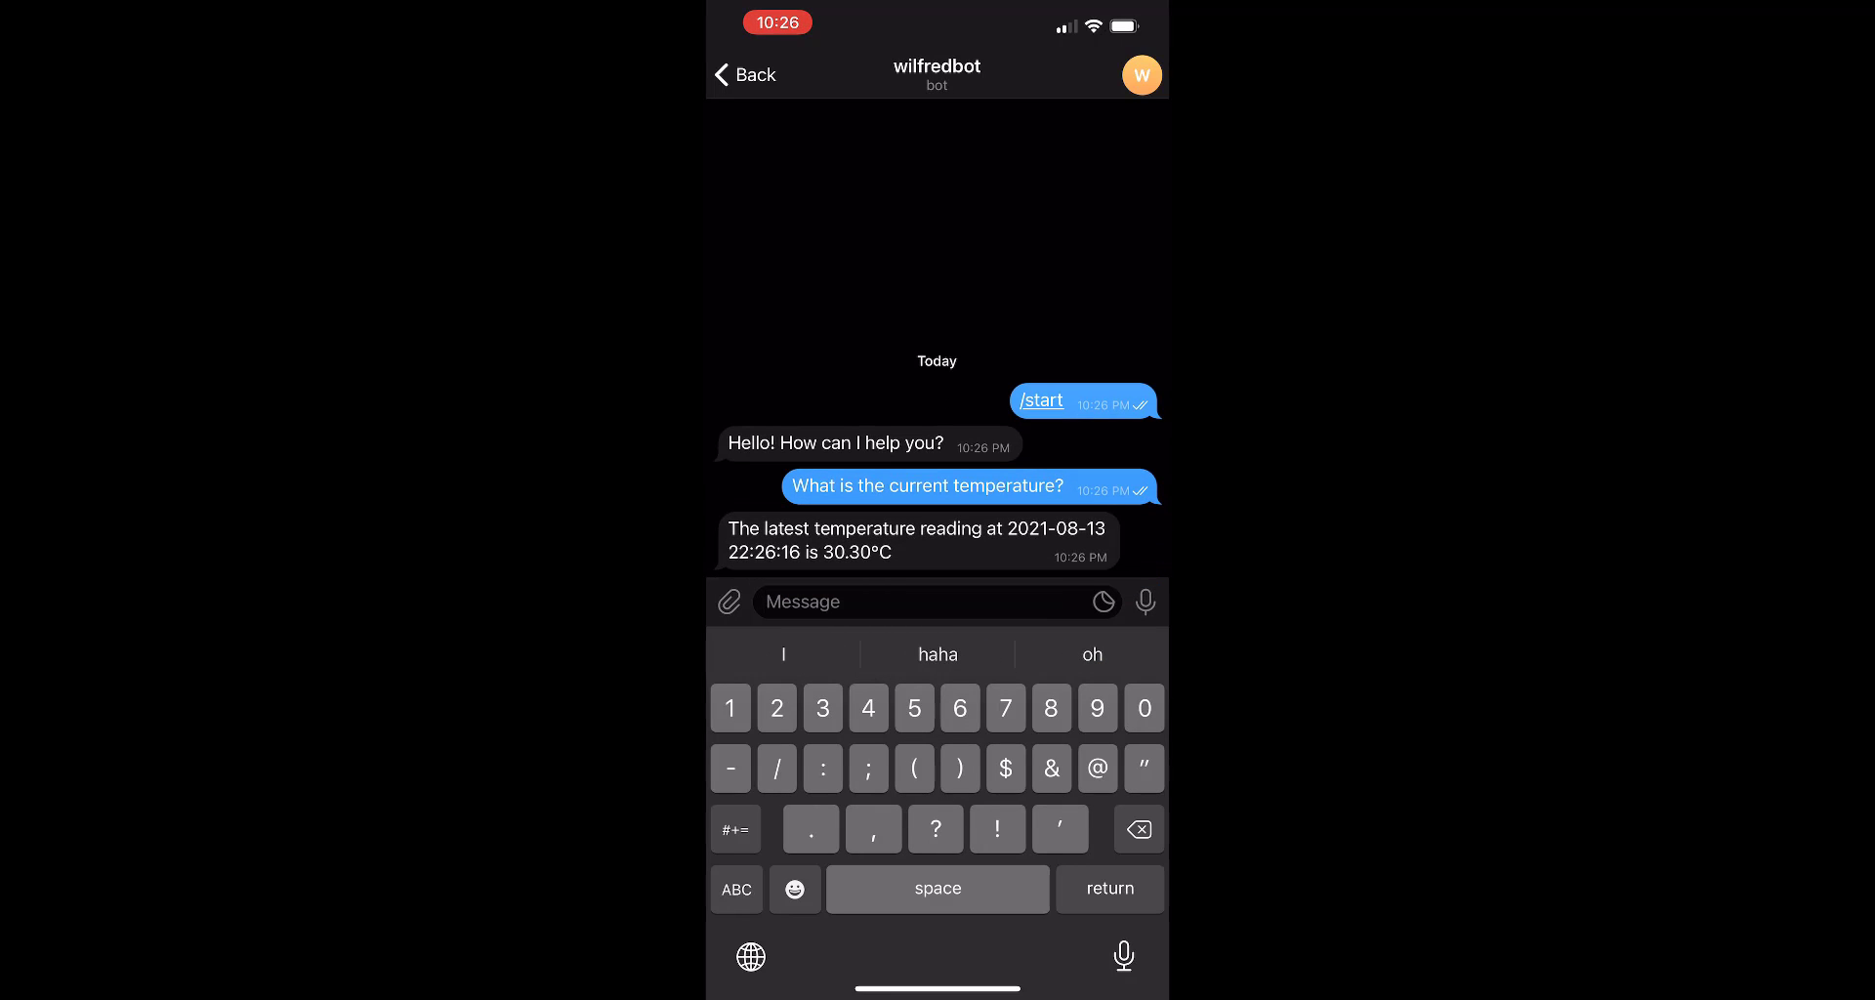
{"action": "type", "text": "What is"}
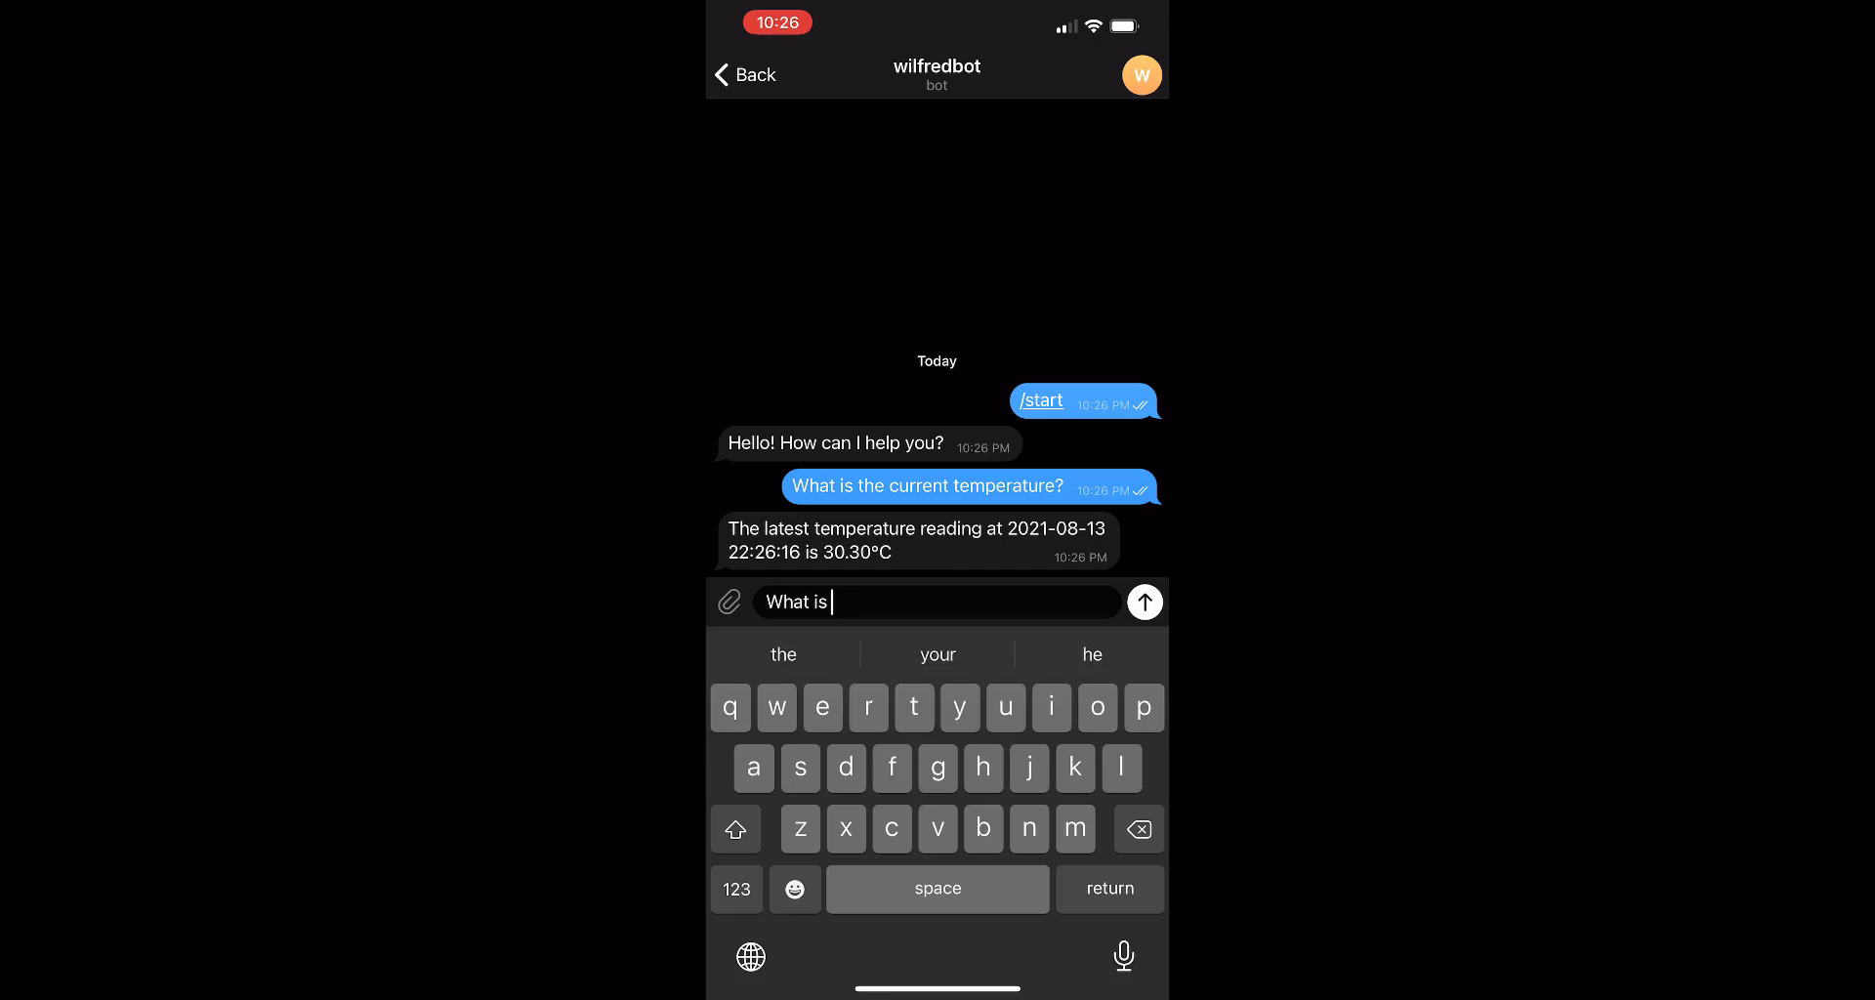
Ask the bot for the lowest humidity reading recorded on 6th Aug 2021
{"action": "type", "text": "the lowest t"}
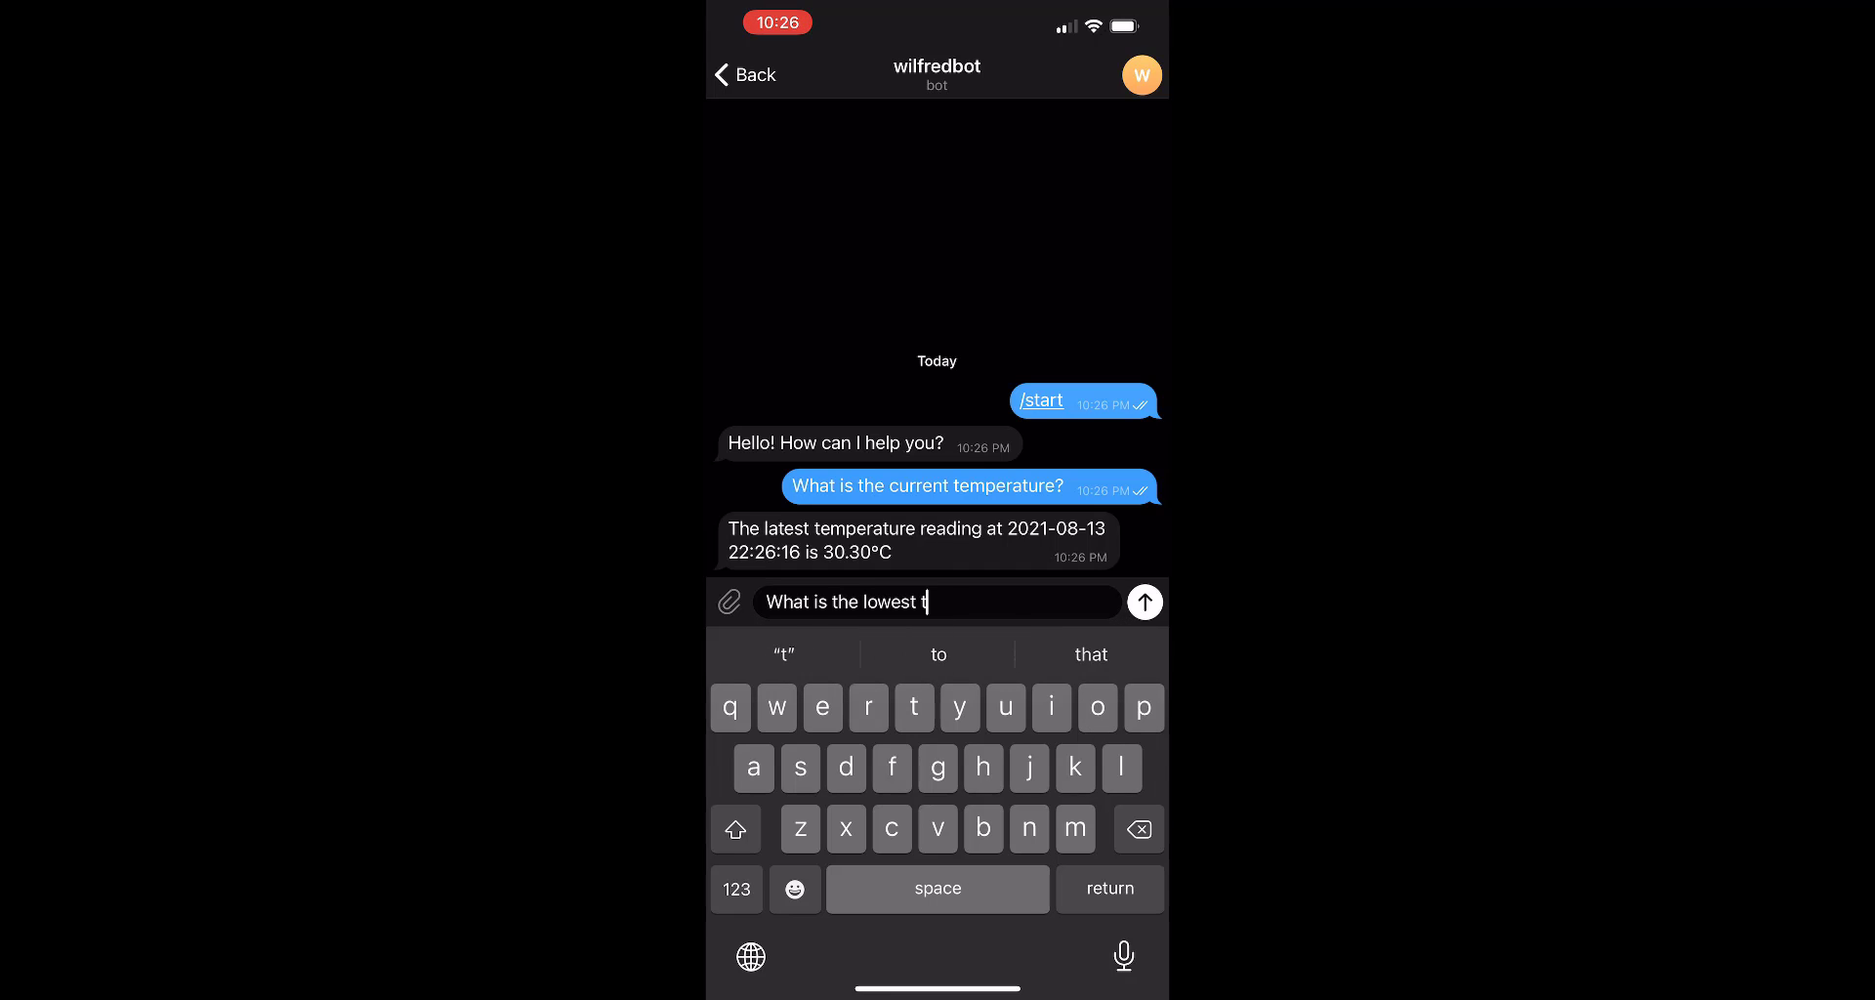
{"action": "type", "text": "humidity reading"}
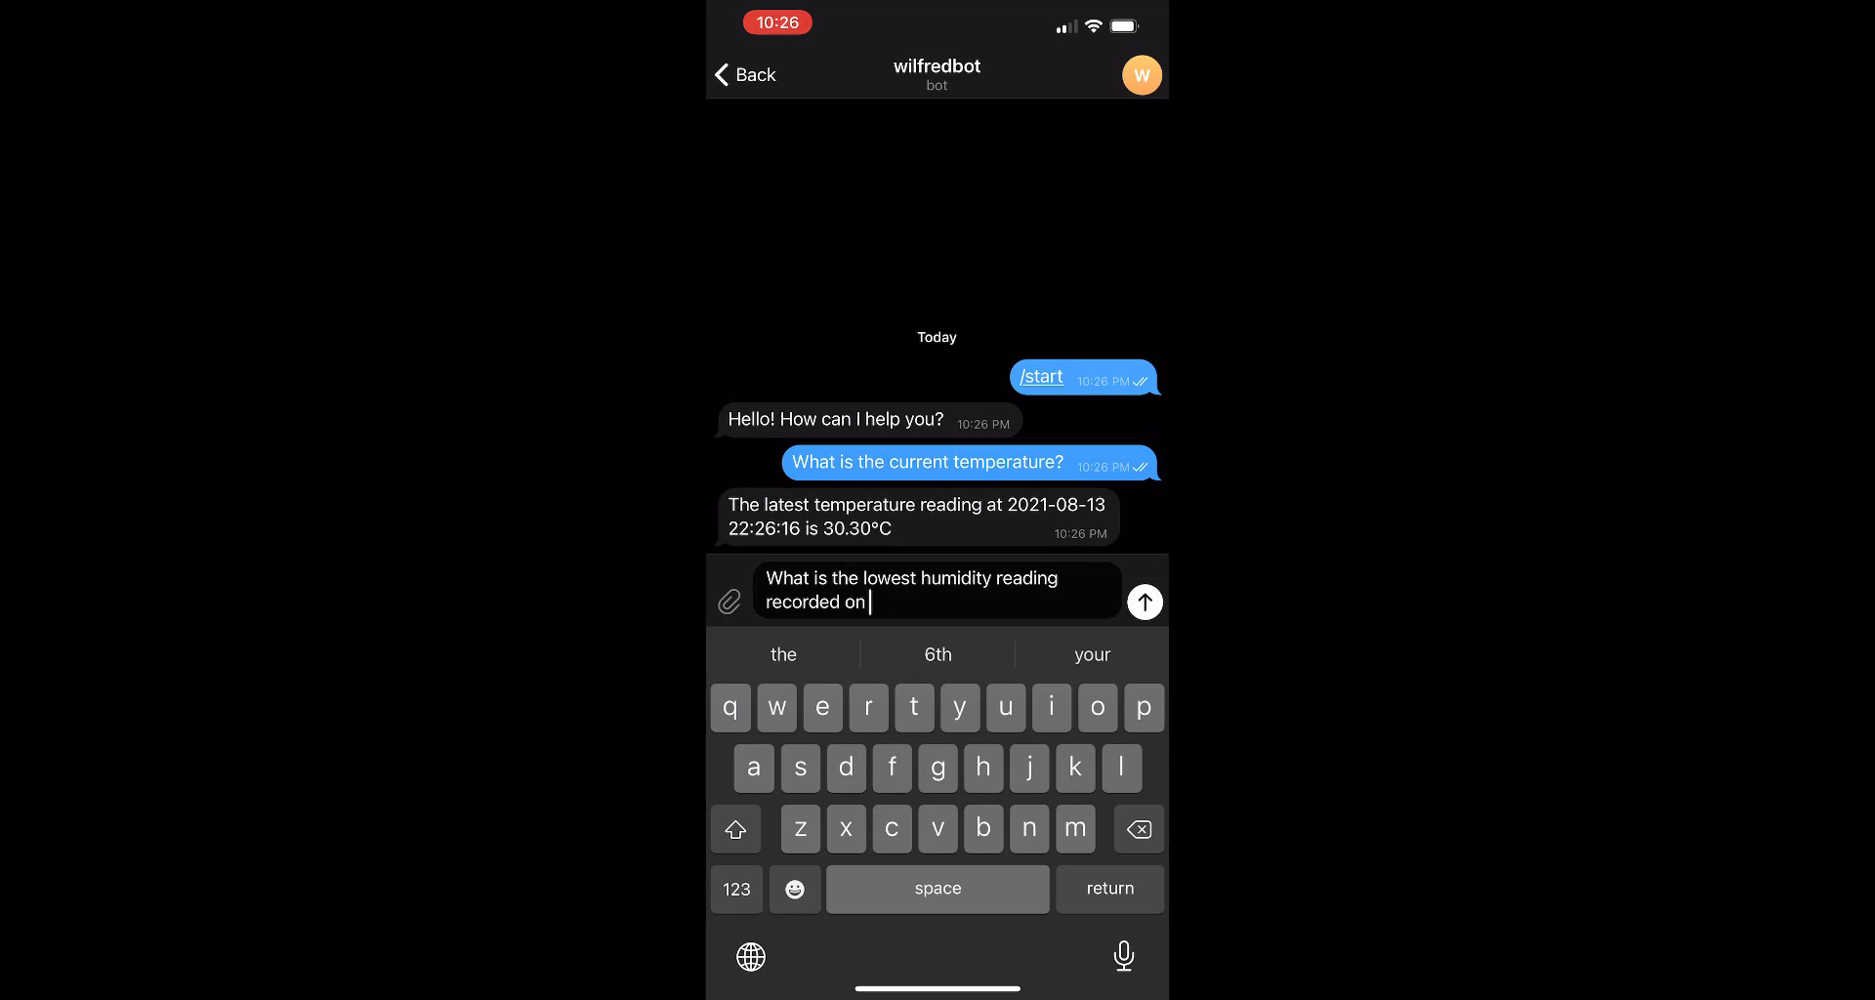
{"action": "type", "text": "6th Aug"}
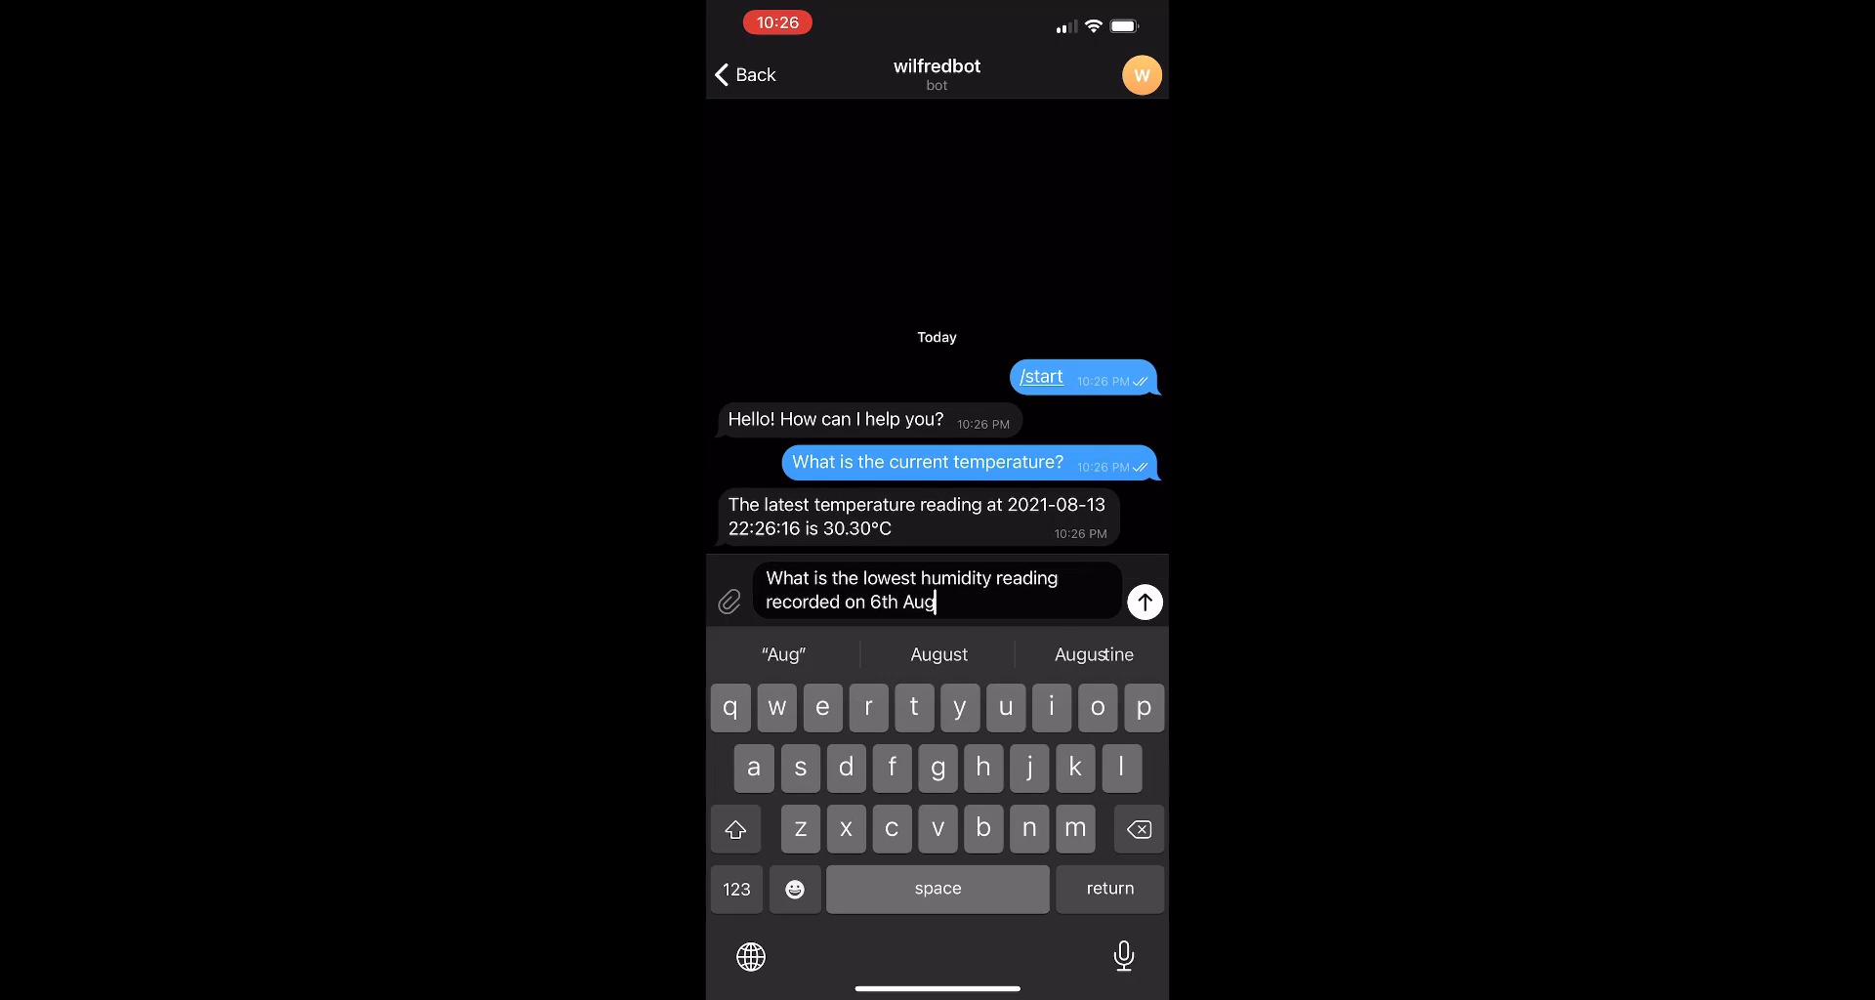
{"action": "type", "text": "2021?"}
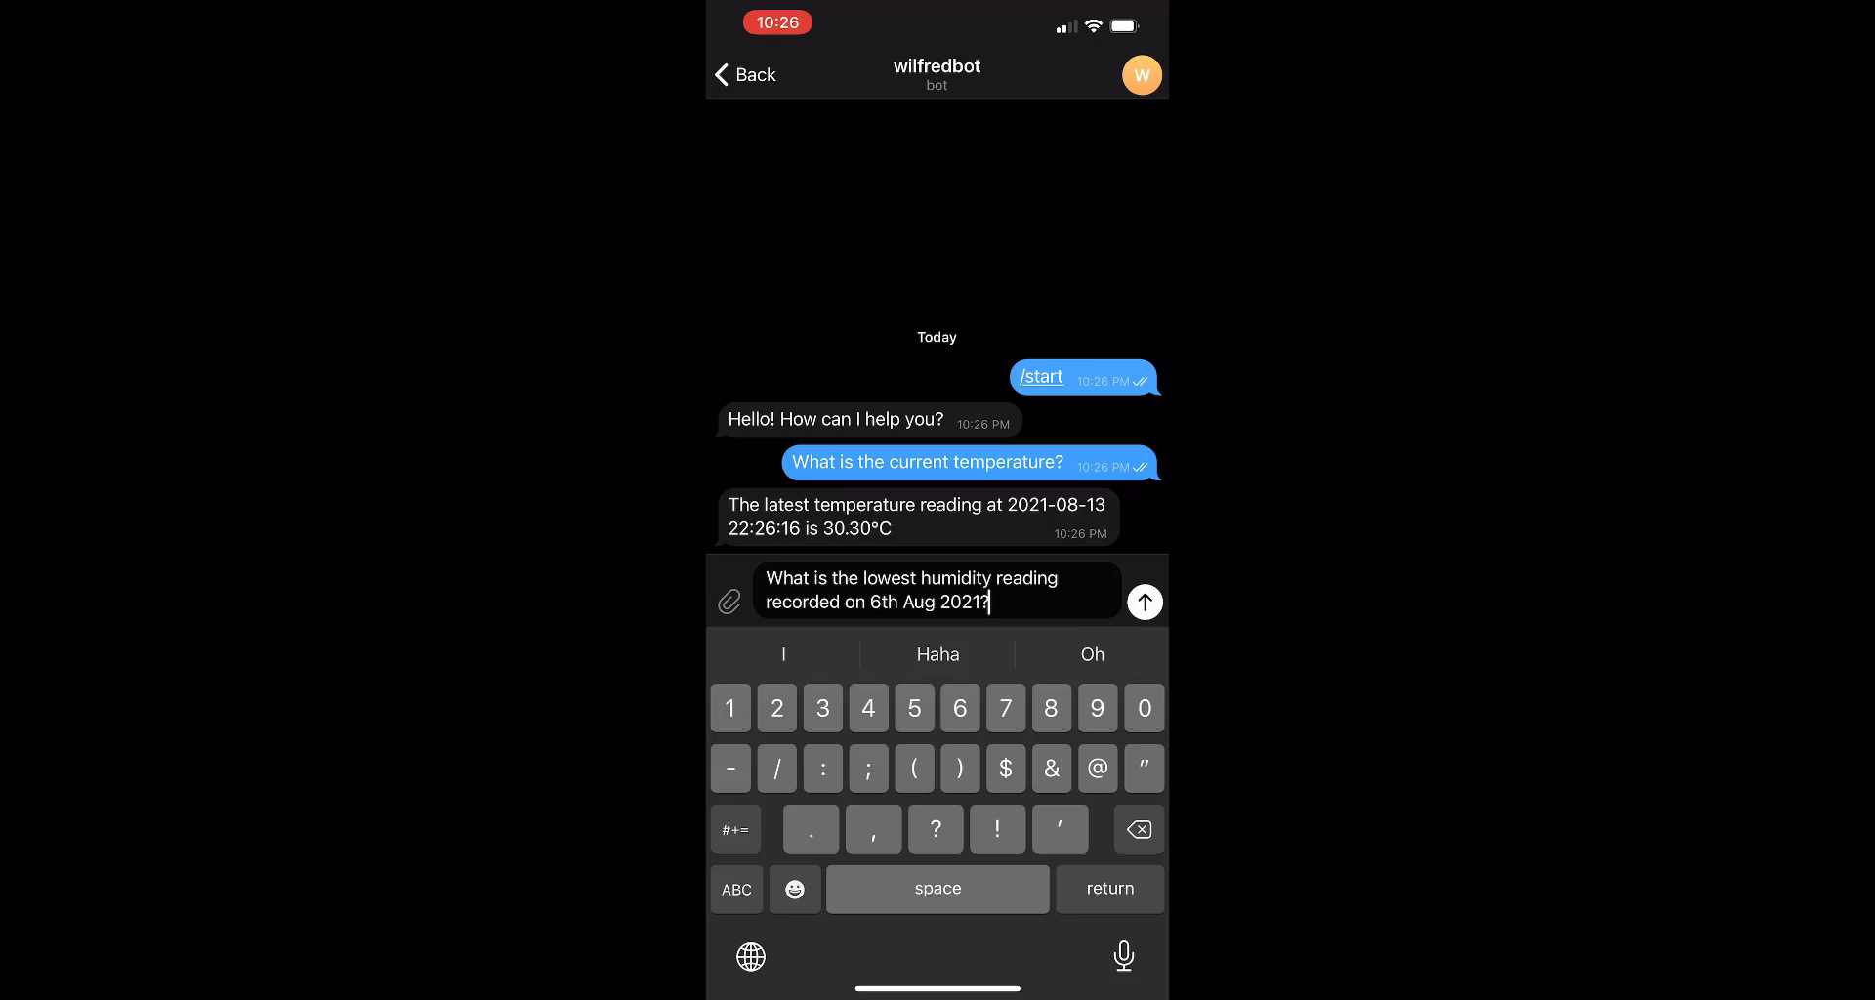
{"action": "left_click", "coordinate": [1143, 601]}
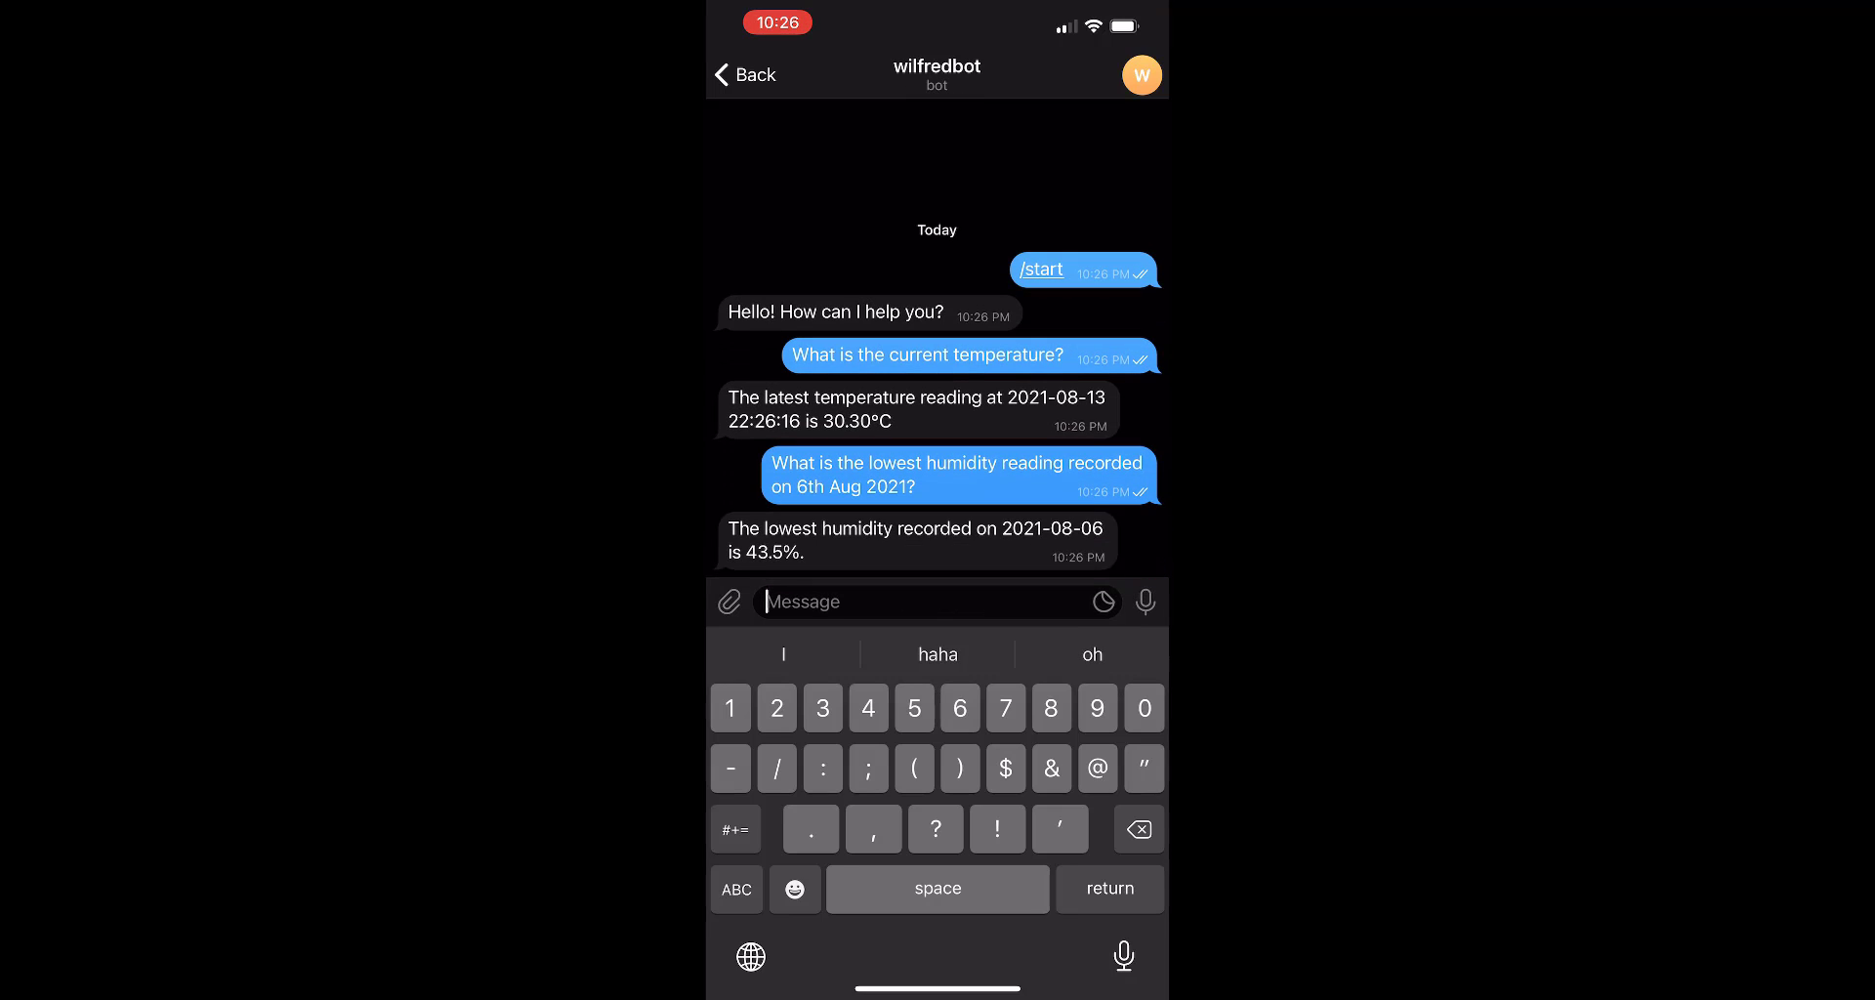
{"action": "type", "text": "What"}
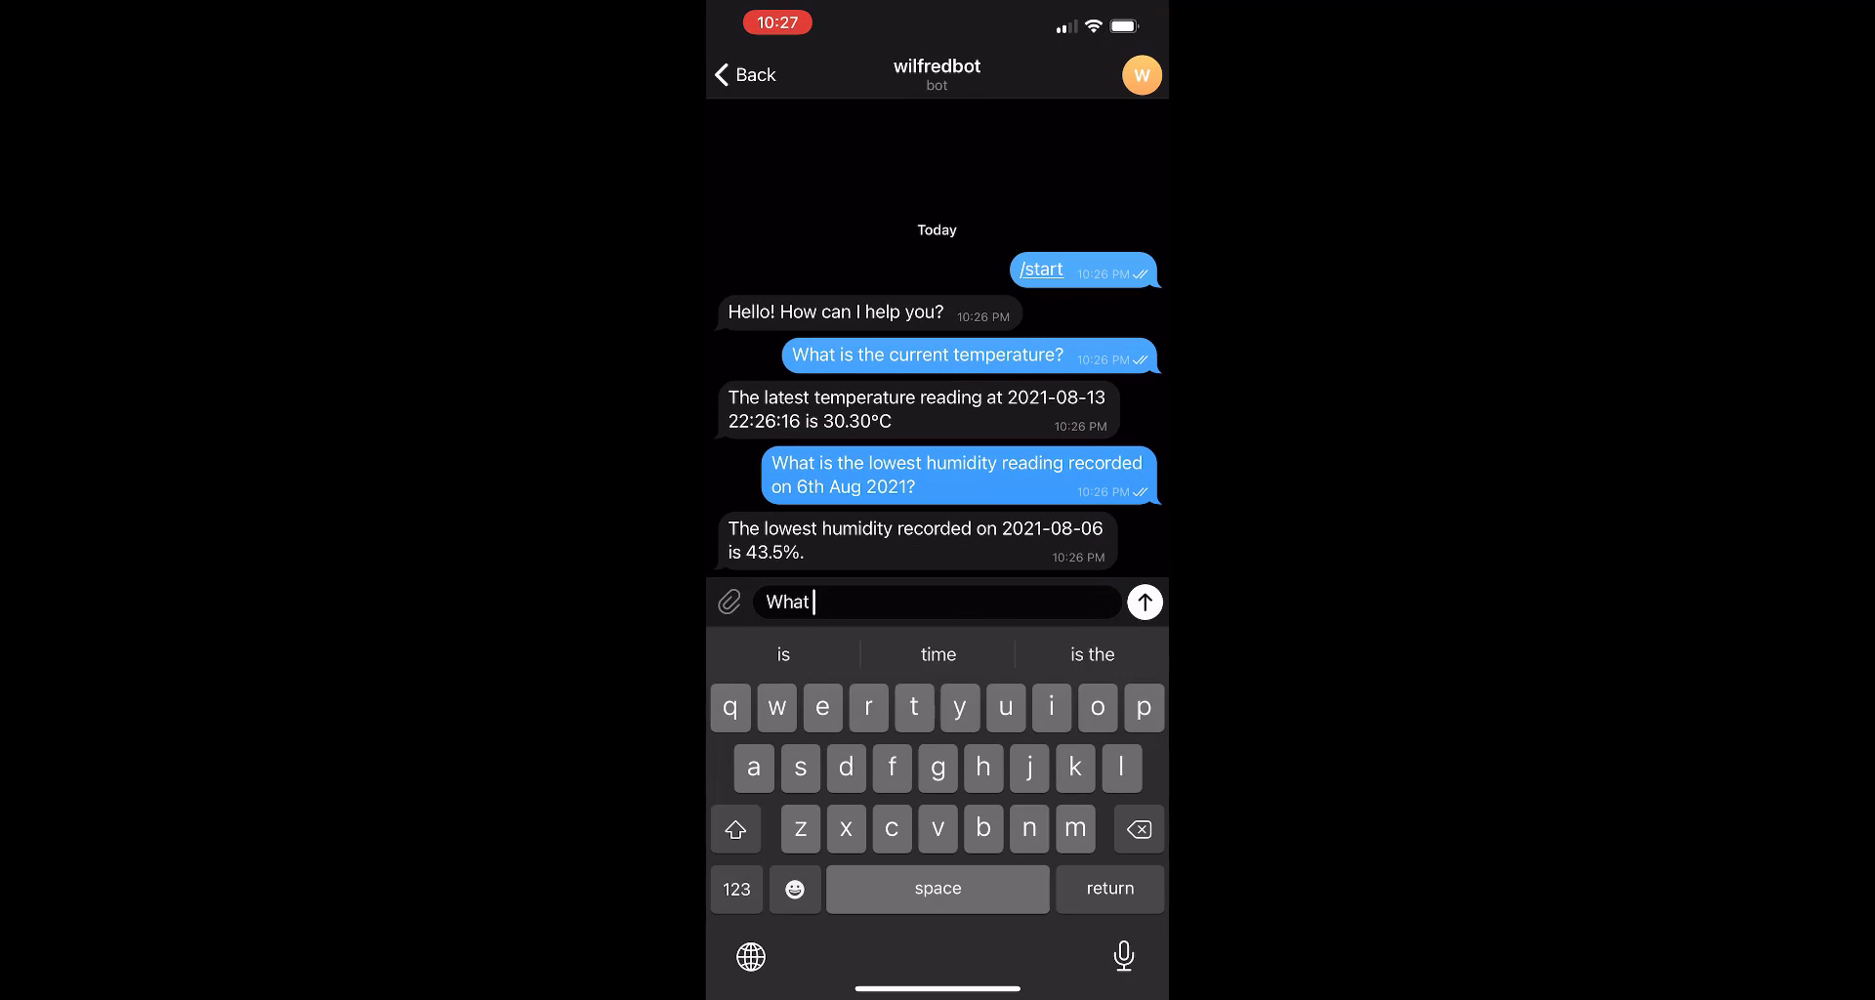
Send the bot 'What is the highest AQI recorded on 12 August 2021?'
{"action": "type", "text": "is the highest"}
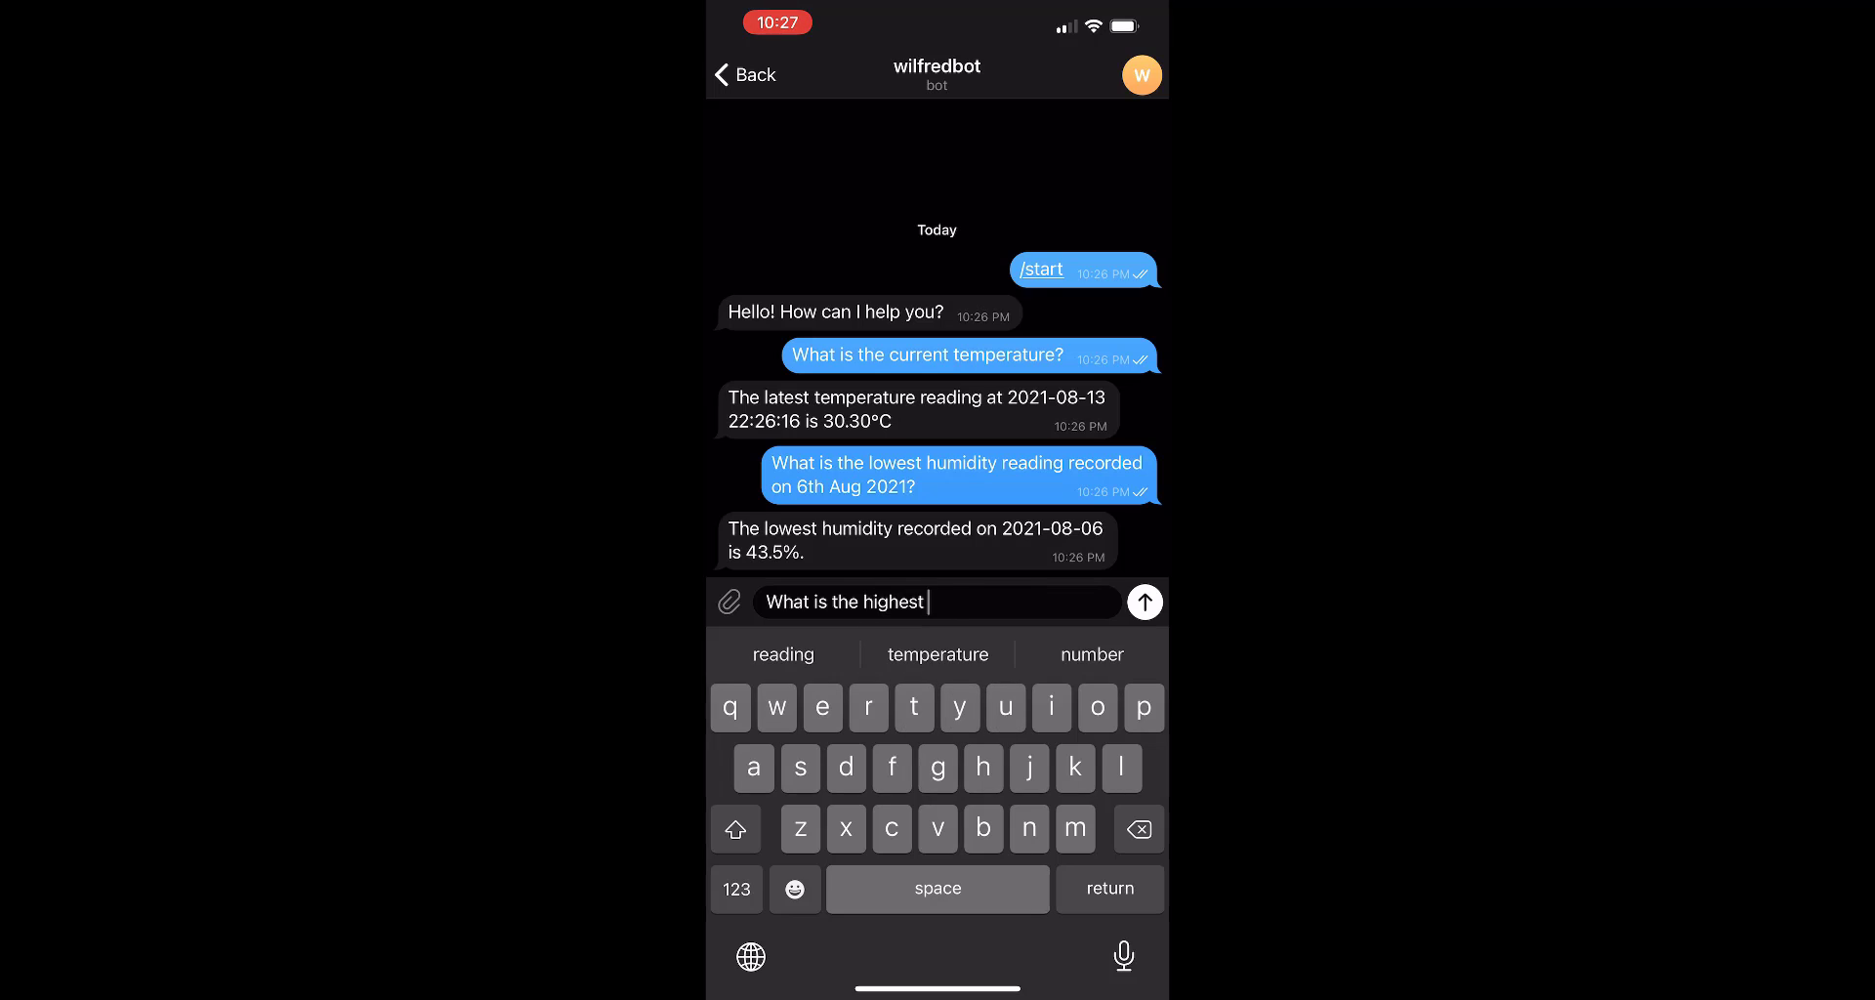
{"action": "type", "text": "AQI"}
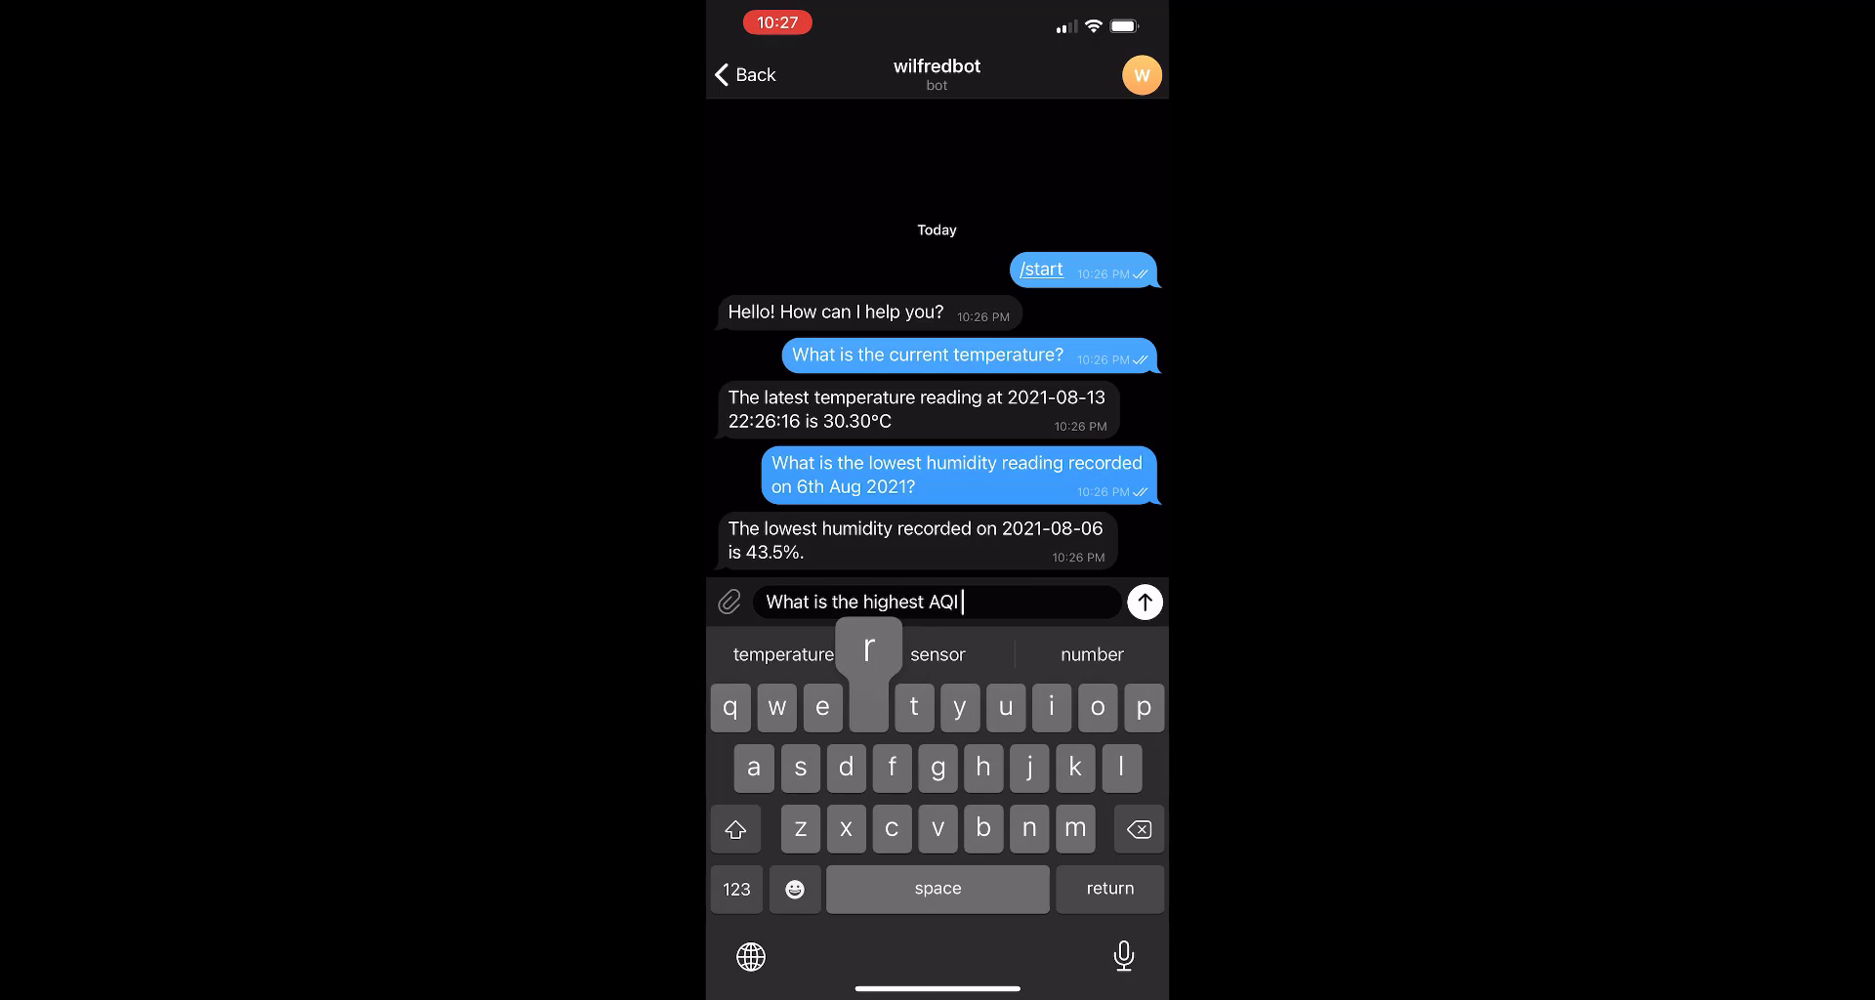
{"action": "type", "text": "recorded on"}
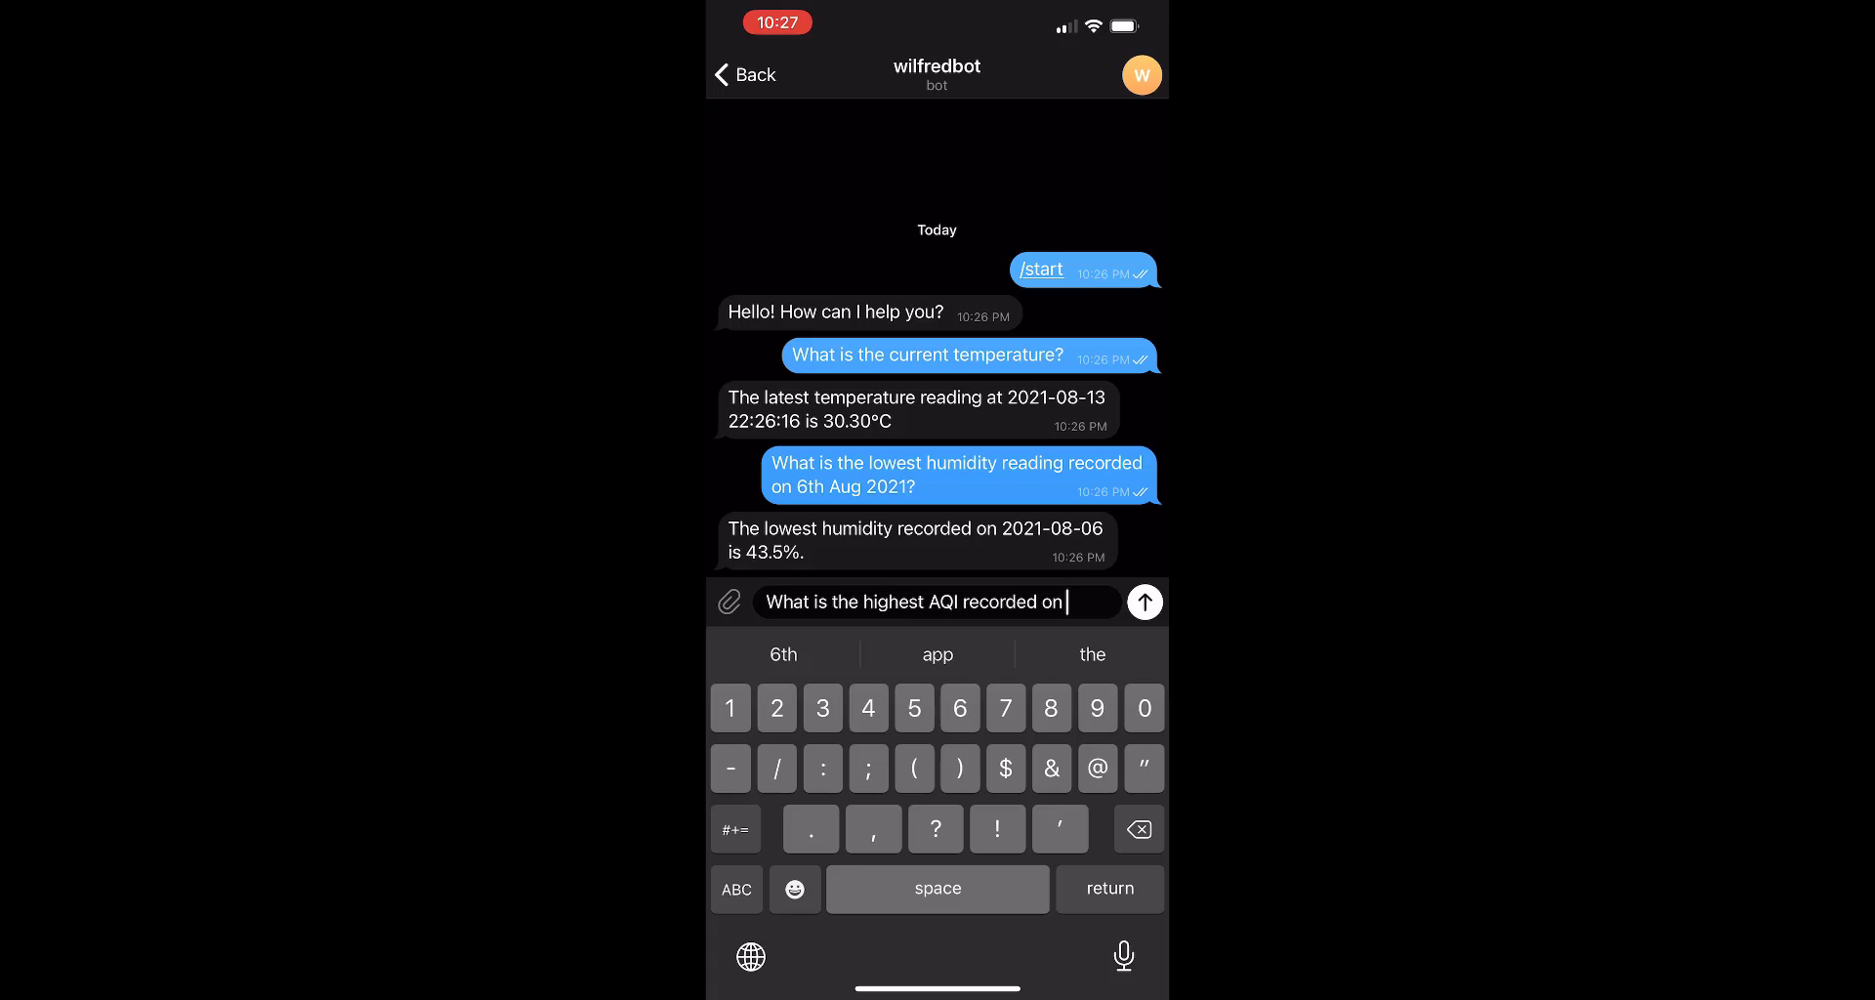
{"action": "type", "text": "12 August 2021"}
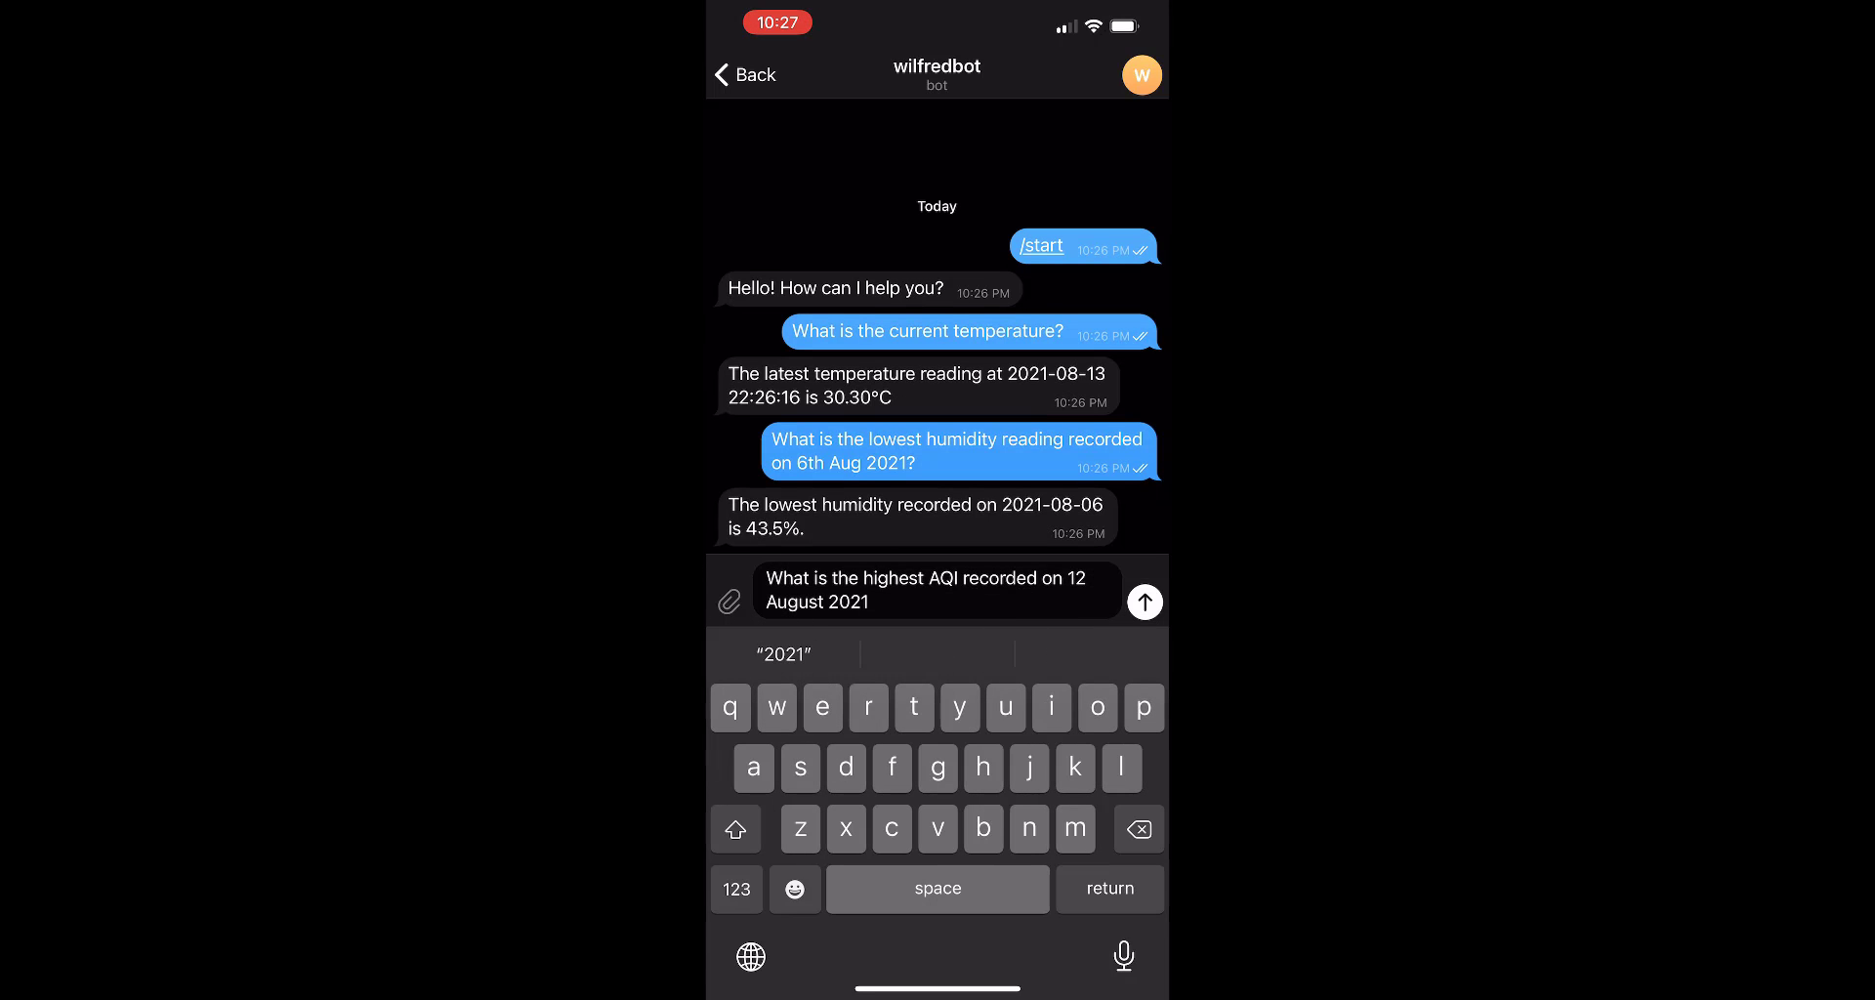
{"action": "left_click", "coordinate": [1141, 601]}
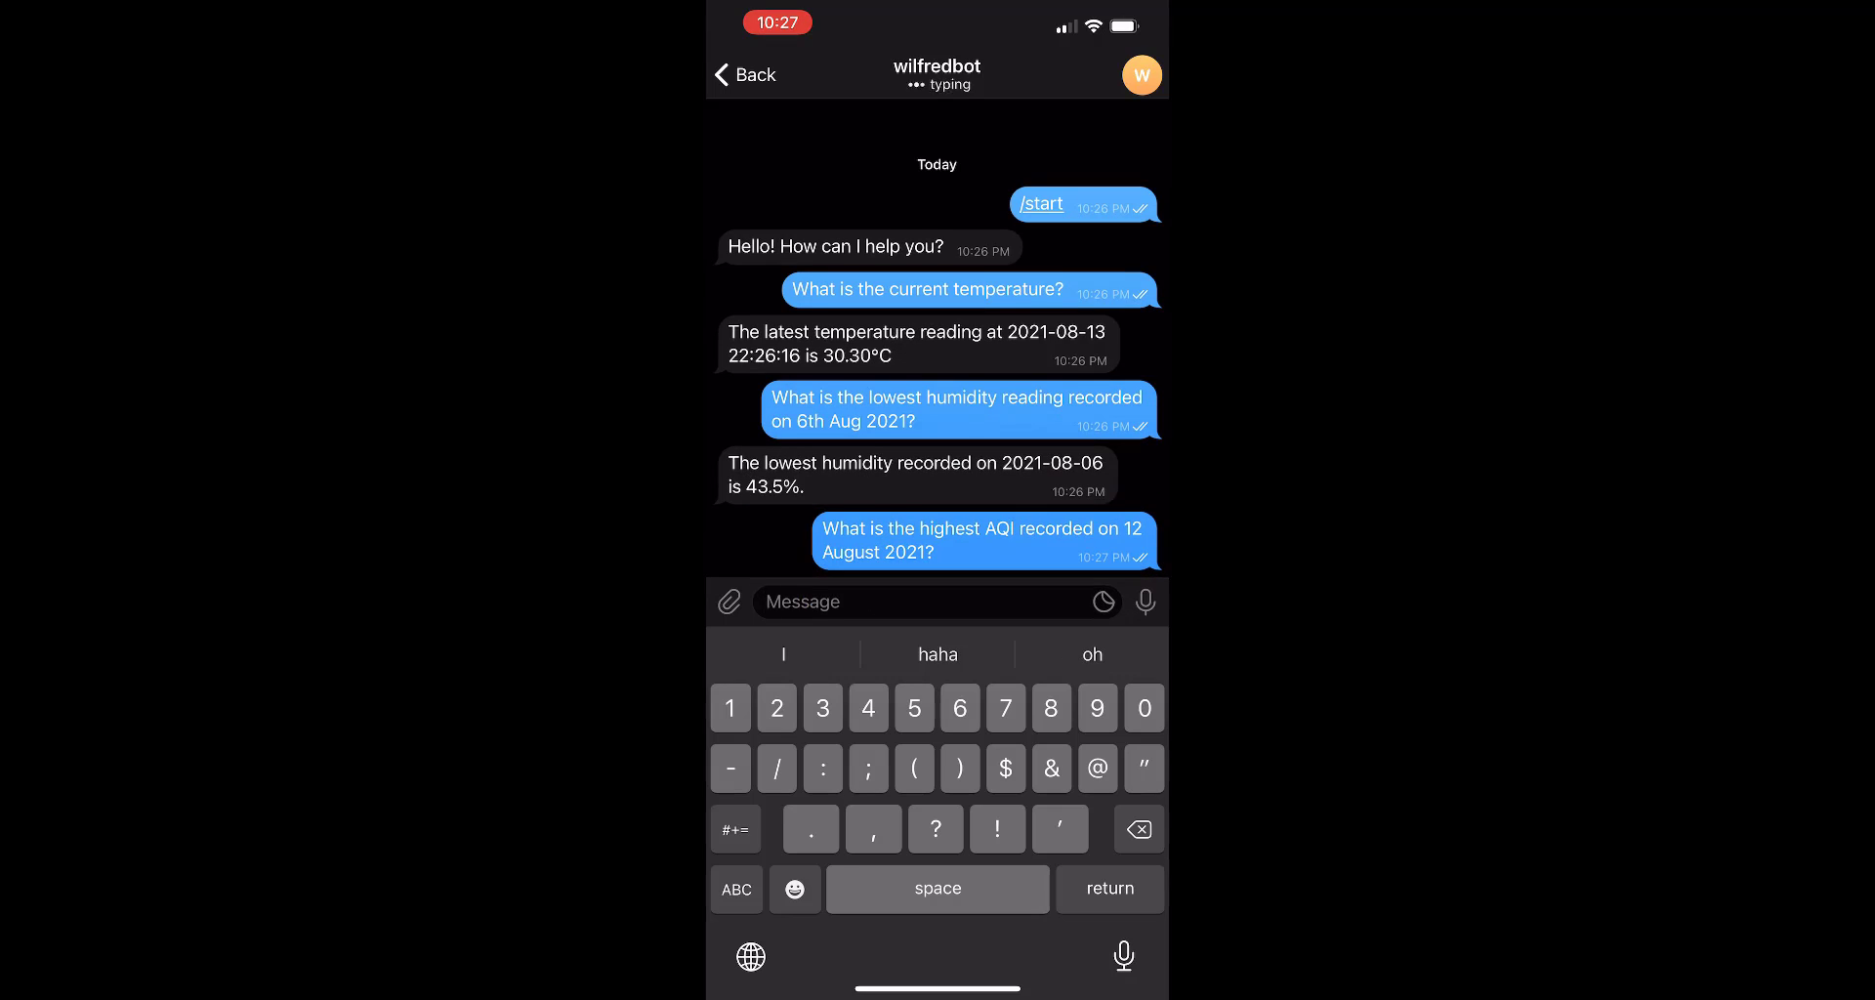